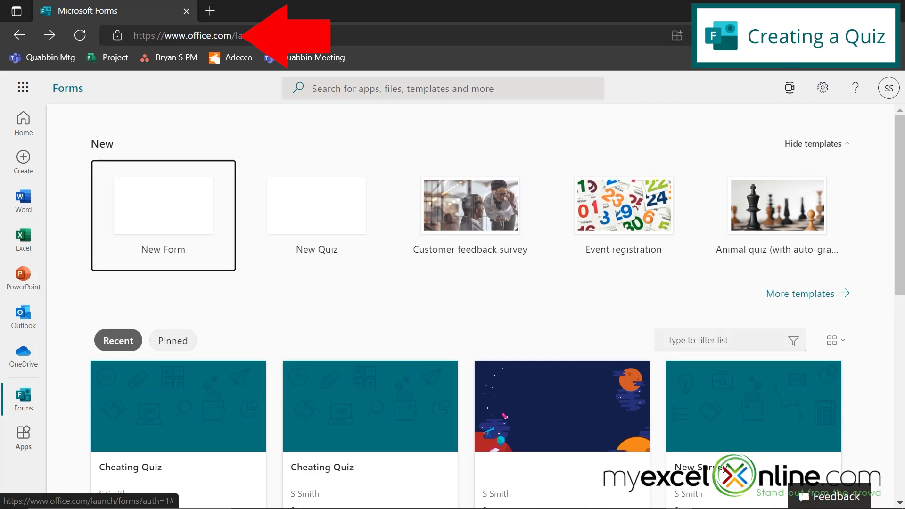
mouse_move(23, 433)
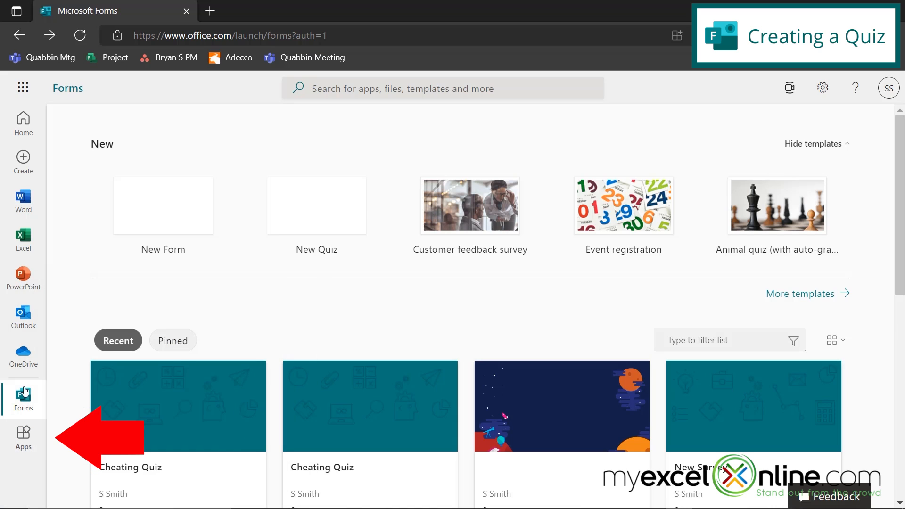
mouse_move(22, 398)
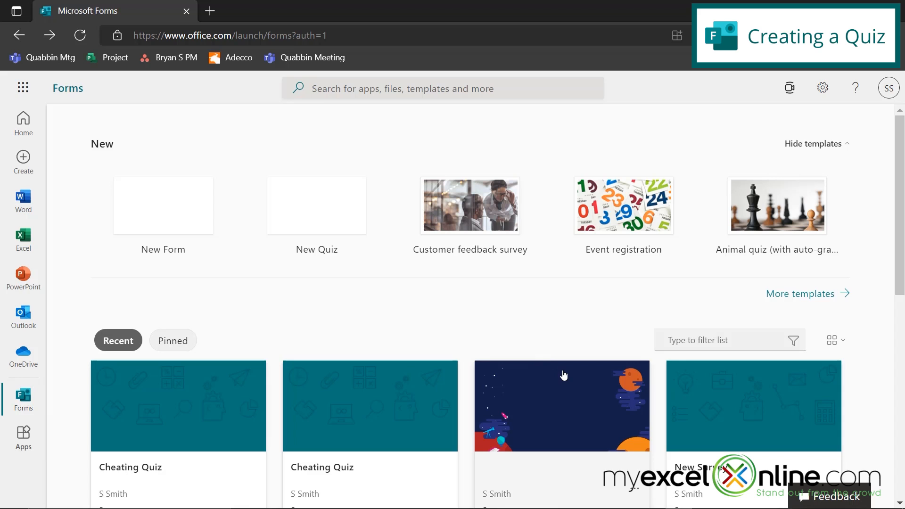
mouse_move(344, 290)
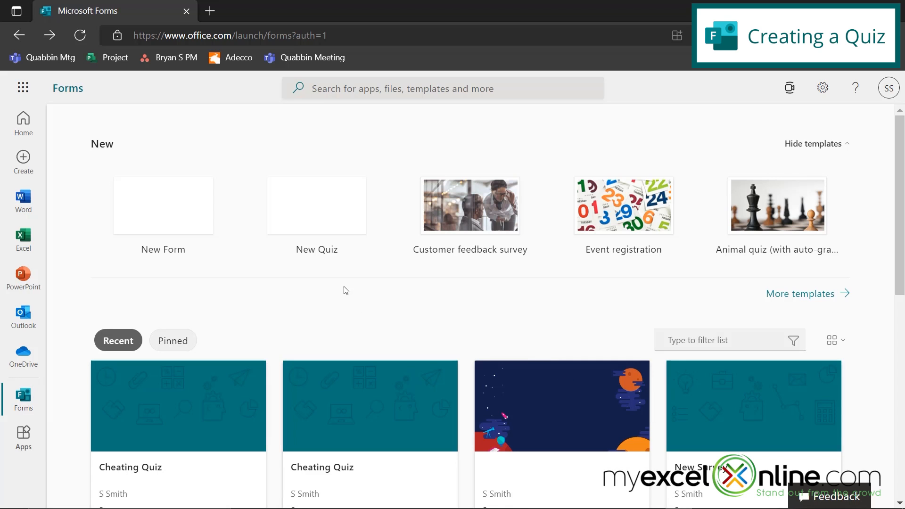
Step: Create a new blank quiz and title it 'Test Cheating'
click(317, 205)
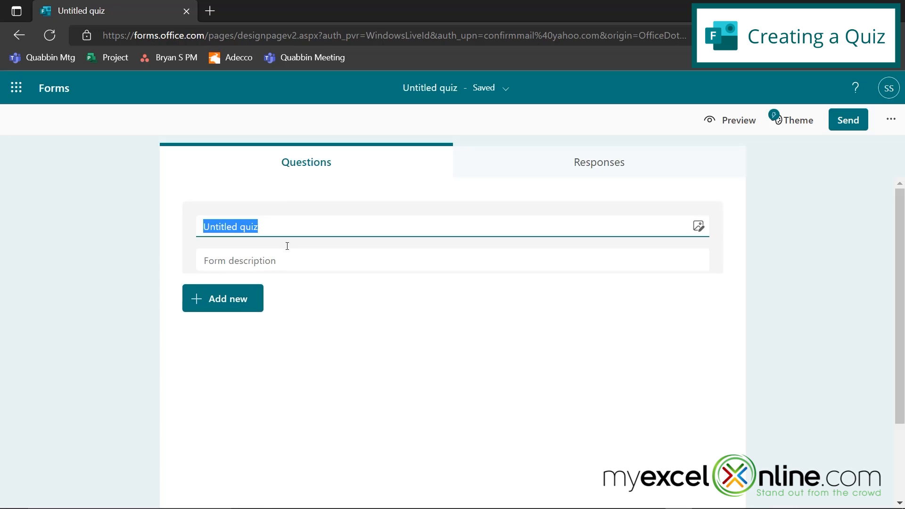
text(Test Ches)
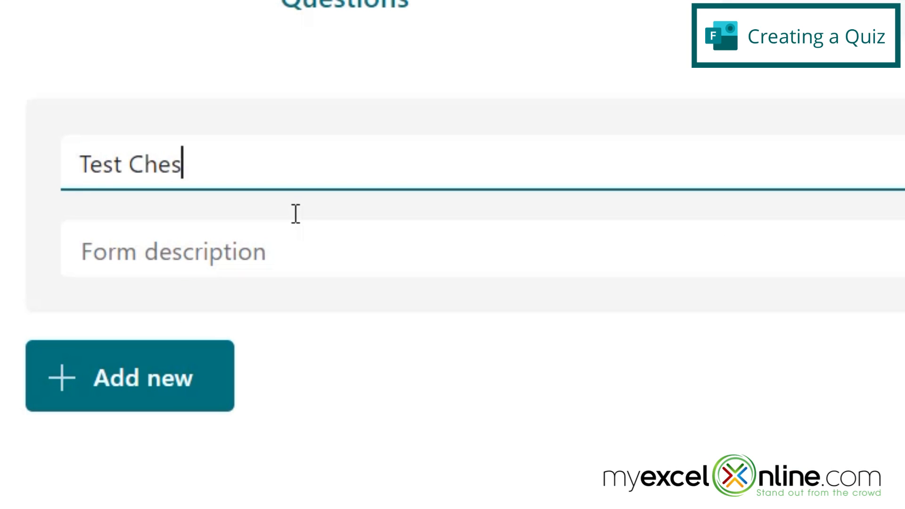
text(ating)
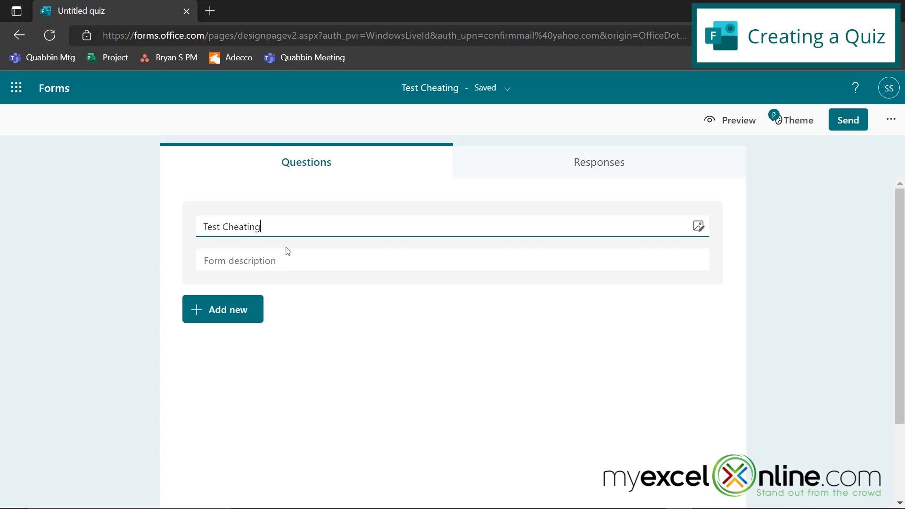
mouse_move(222, 309)
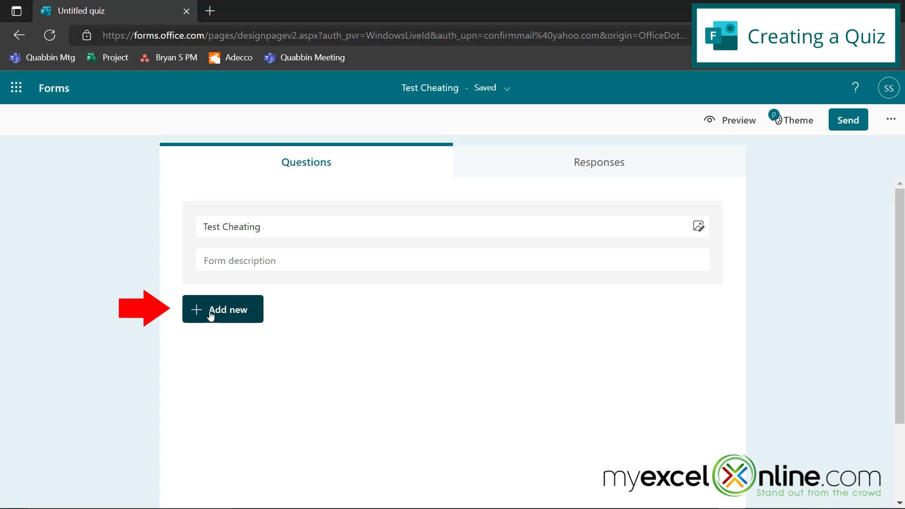
Step: Add a Choice question 'What Year Did the Civil War Start?' with 1860 as Option 1
click(222, 310)
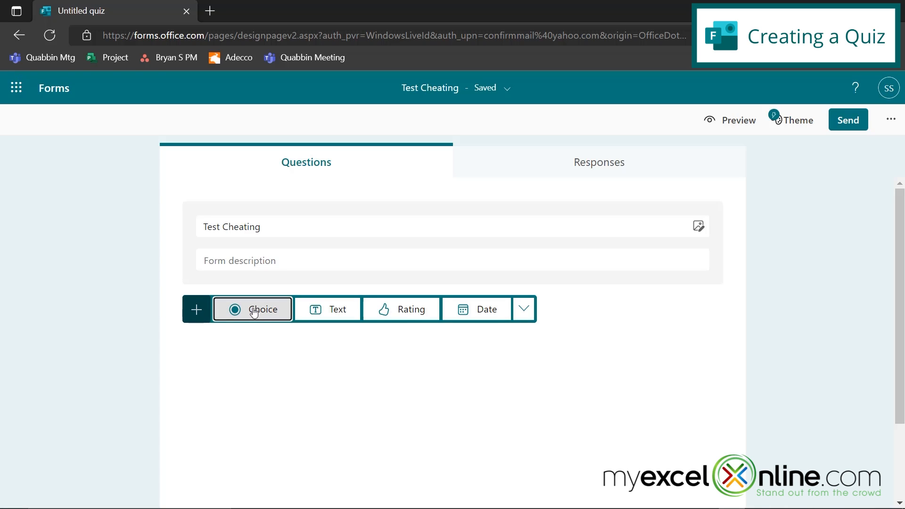
click(253, 309)
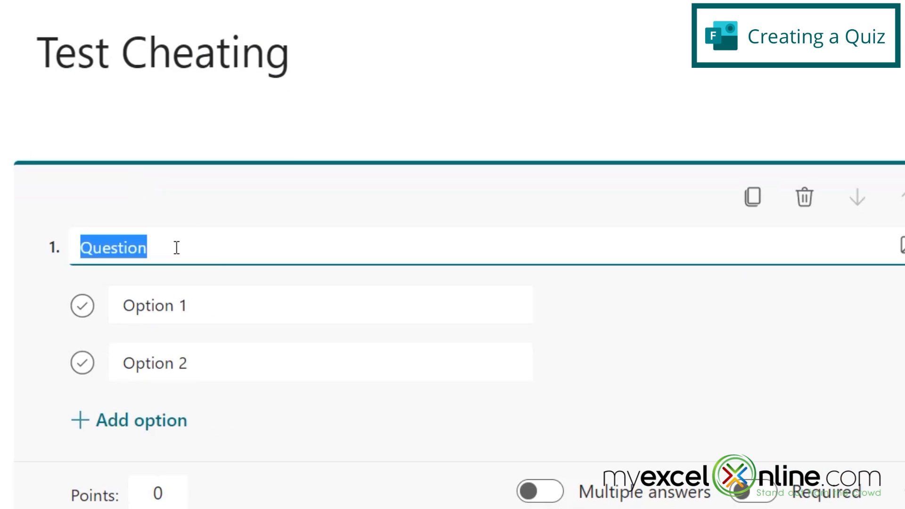
text(What Year Did)
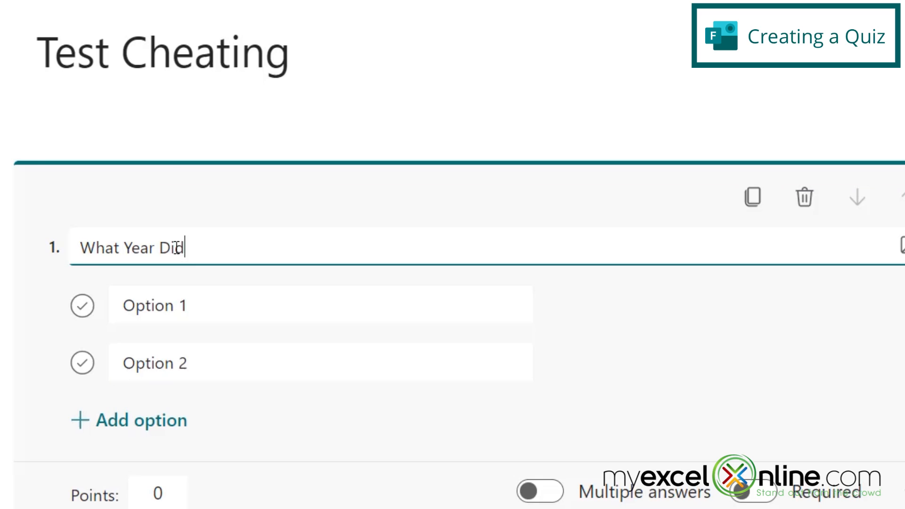
text(the Civil War Start?)
click(322, 304)
text(1860)
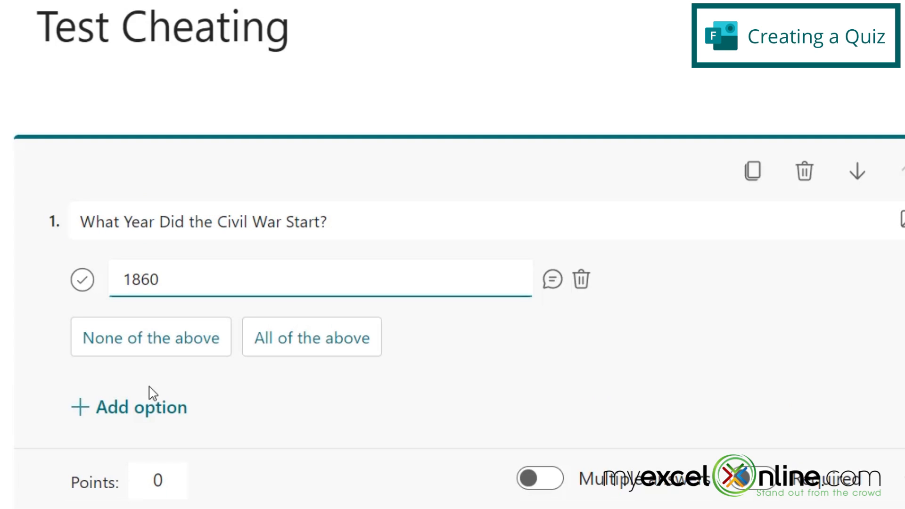
Step: Add the answer choices 1861, 1864 and 1865 to the Civil War question
click(139, 408)
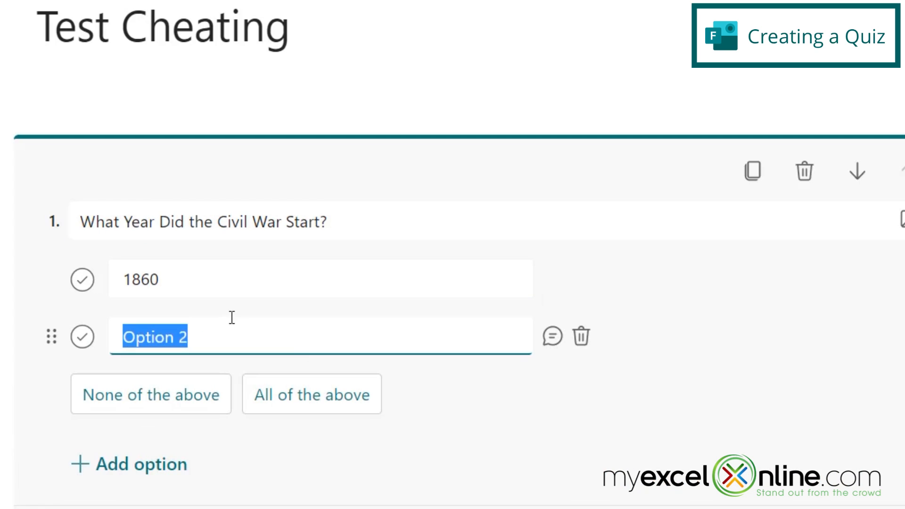
text(1861)
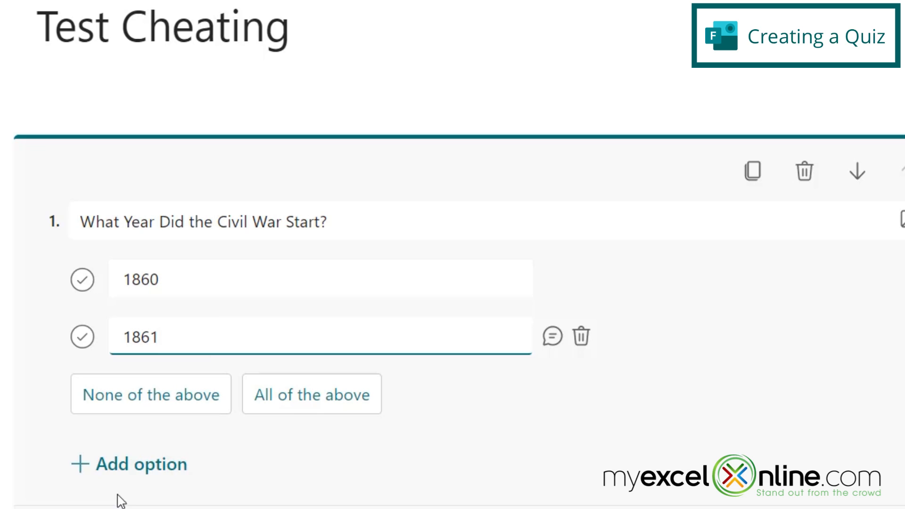
text(1)
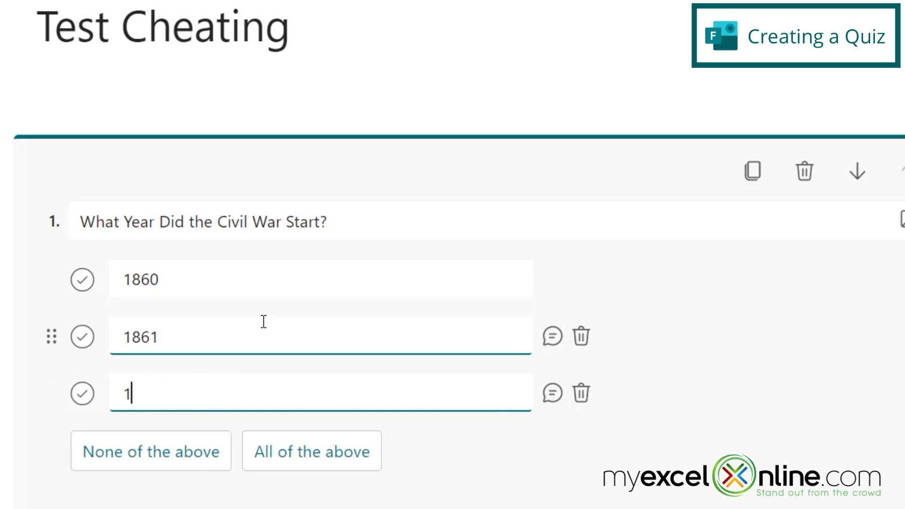
text(864)
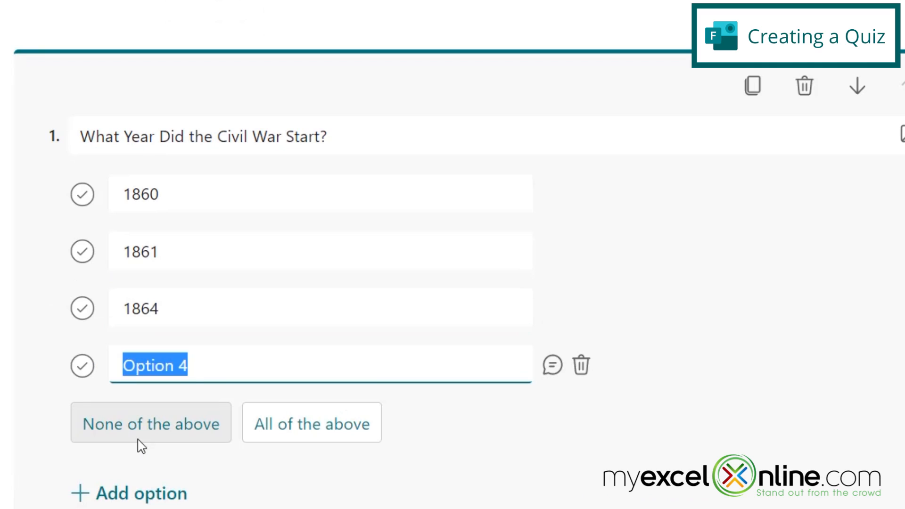
text(1865)
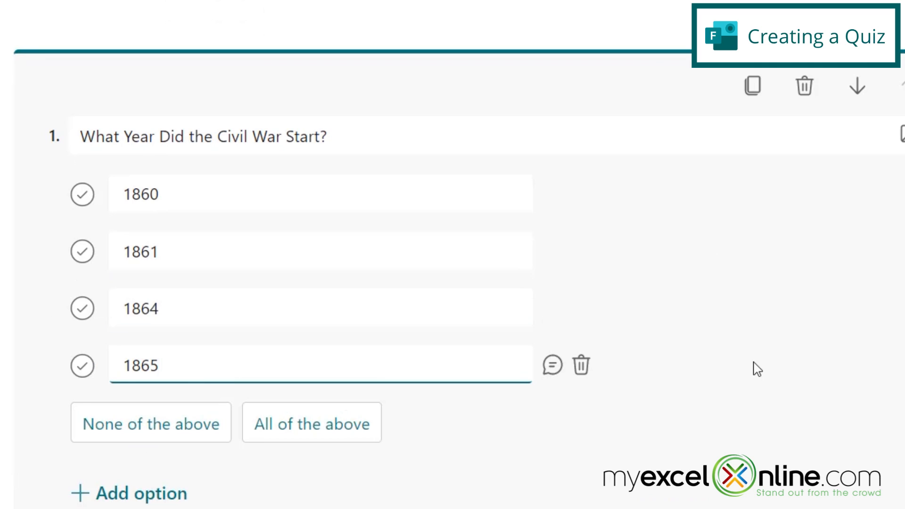
mouse_move(689, 354)
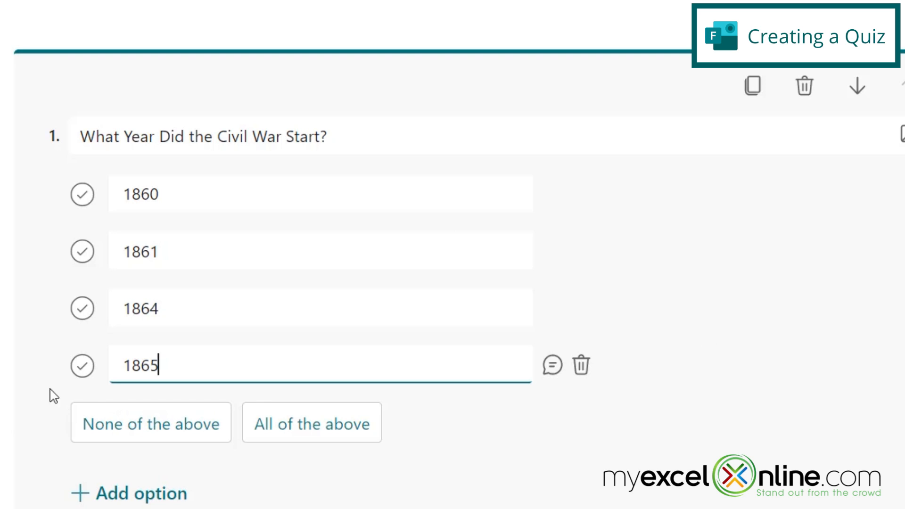
mouse_move(17, 233)
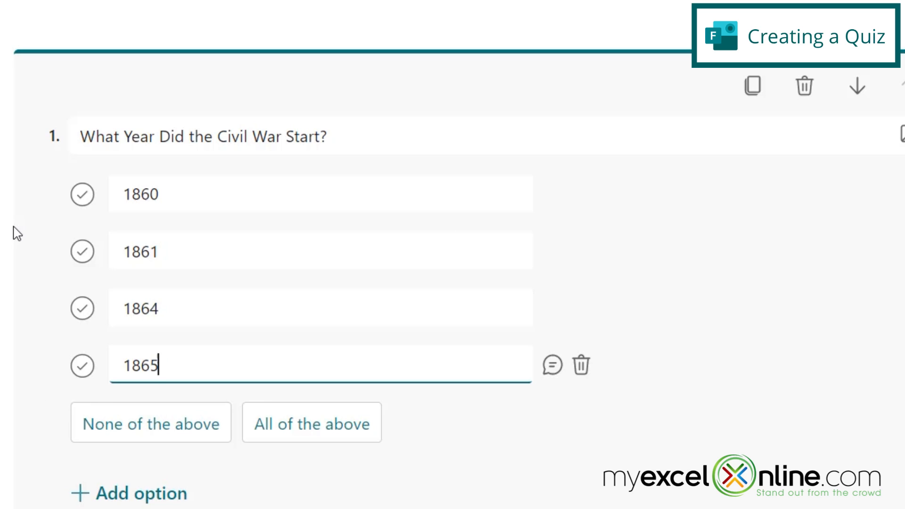
mouse_move(83, 251)
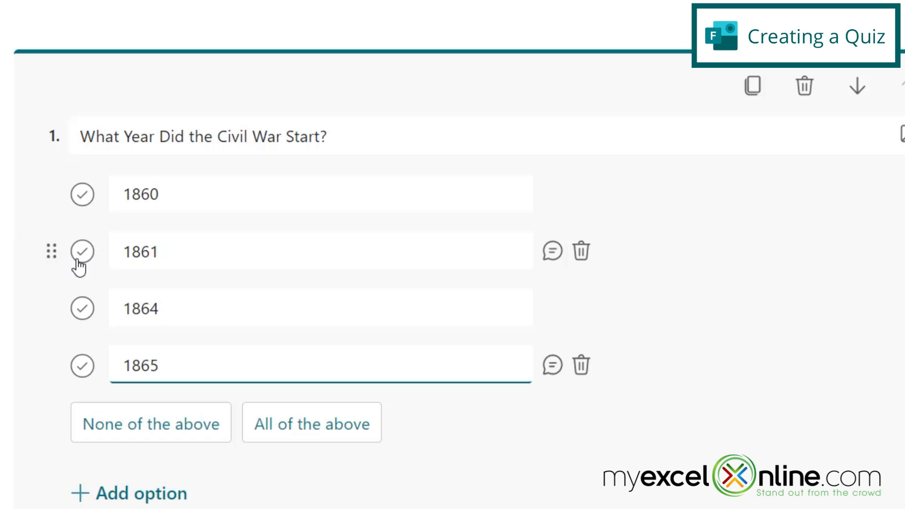
Step: Mark 1861 as the correct answer to the Civil War question
click(82, 251)
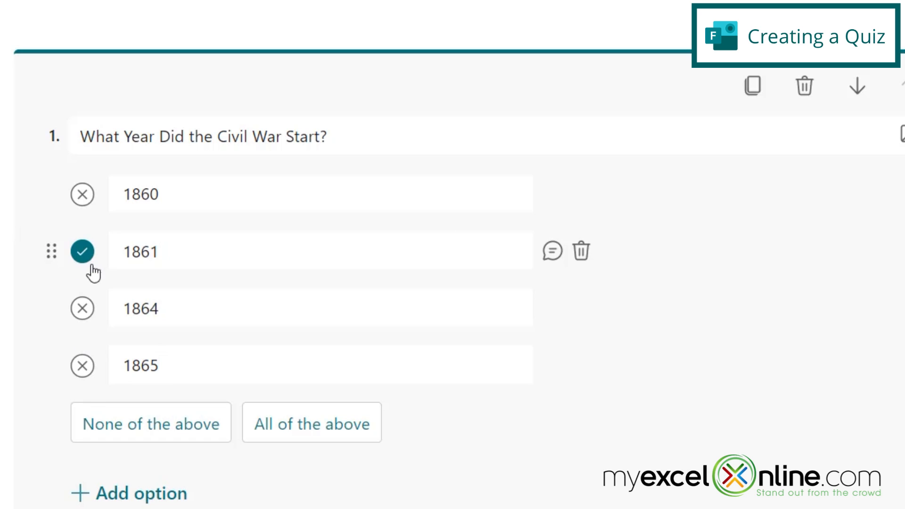
mouse_move(84, 352)
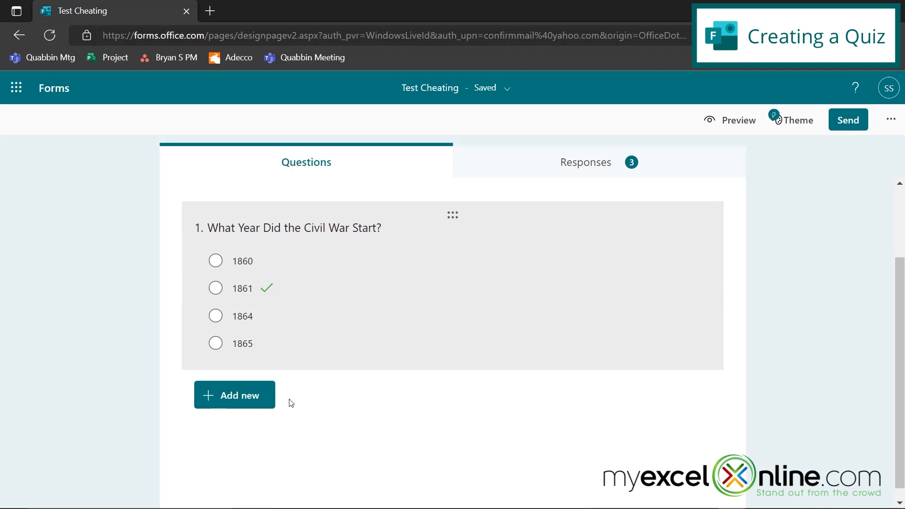
Step: Add a Choice question asking which element is the first on The Periodic Table
click(234, 396)
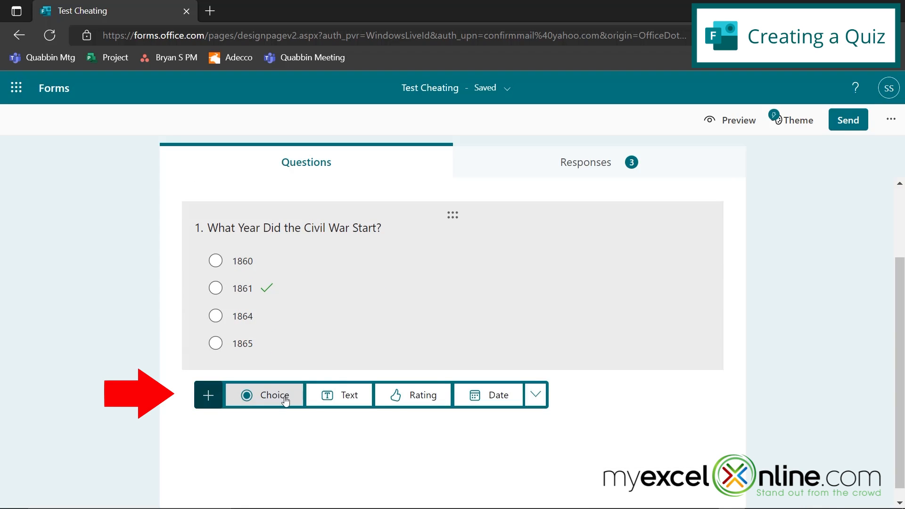
click(264, 395)
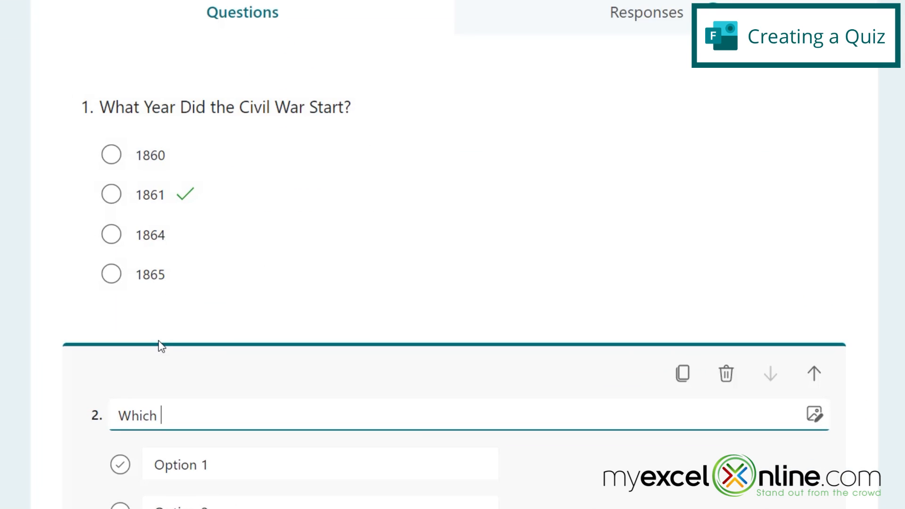
text(element is the fir)
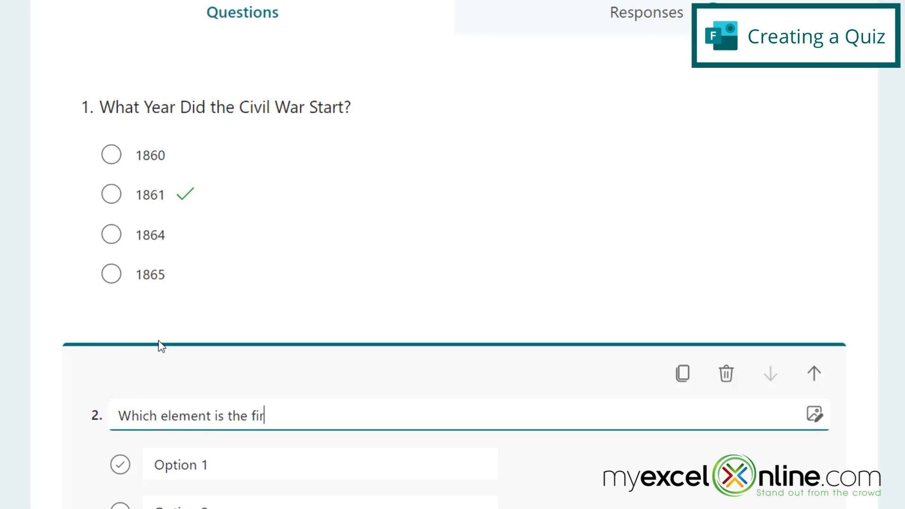
text(st on The Perio)
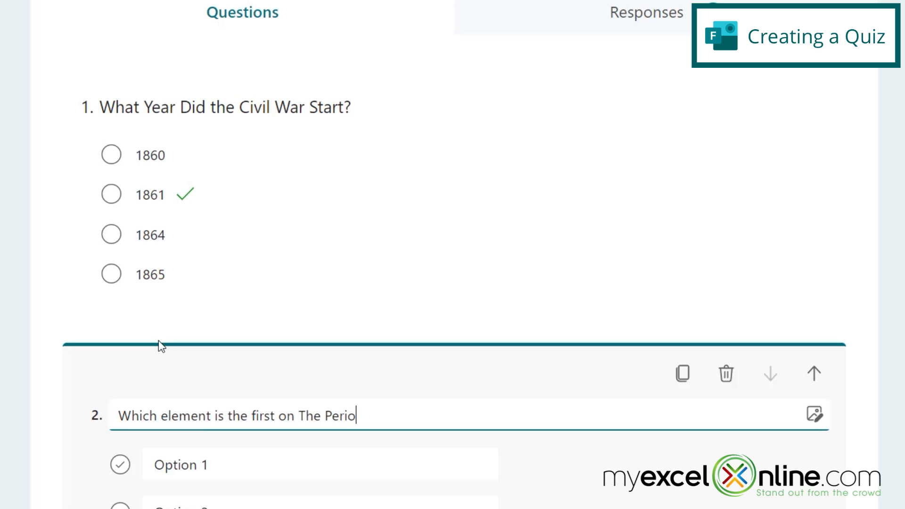
text(dic Table?)
click(320, 464)
text(Oxygen)
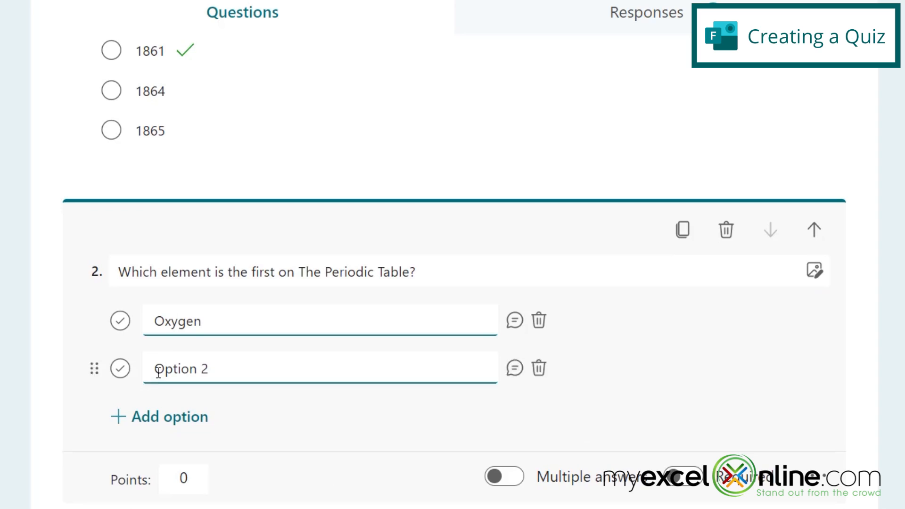
Step: Give it the choices Oxygen, Boron, Helium and Hydrogen, with Hydrogen marked correct
text(Born)
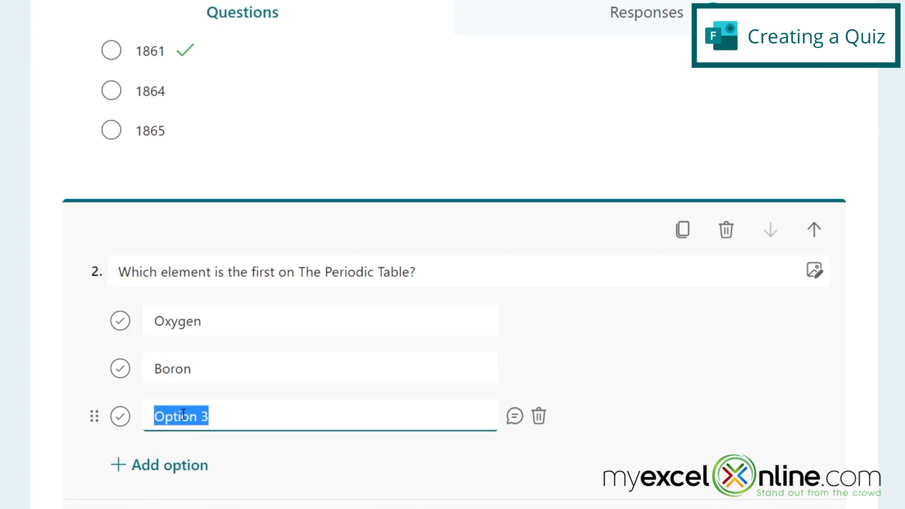
text(Helium)
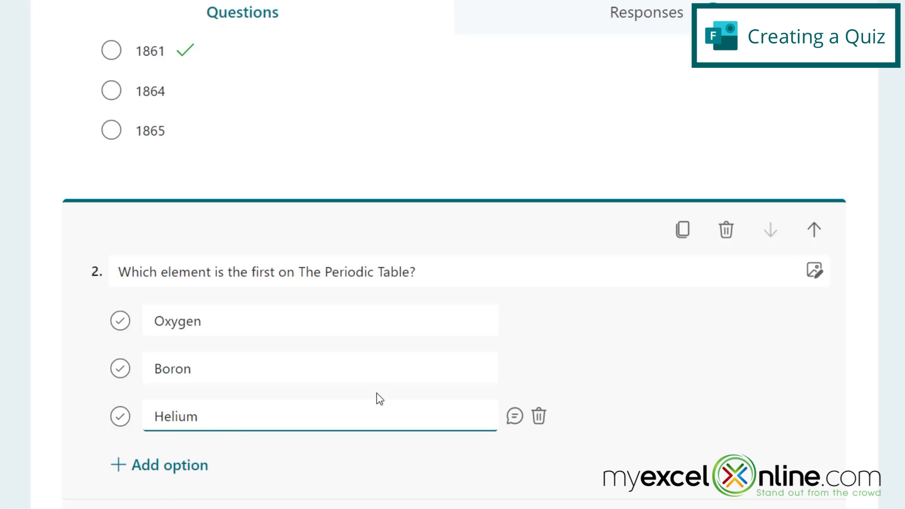
click(168, 465)
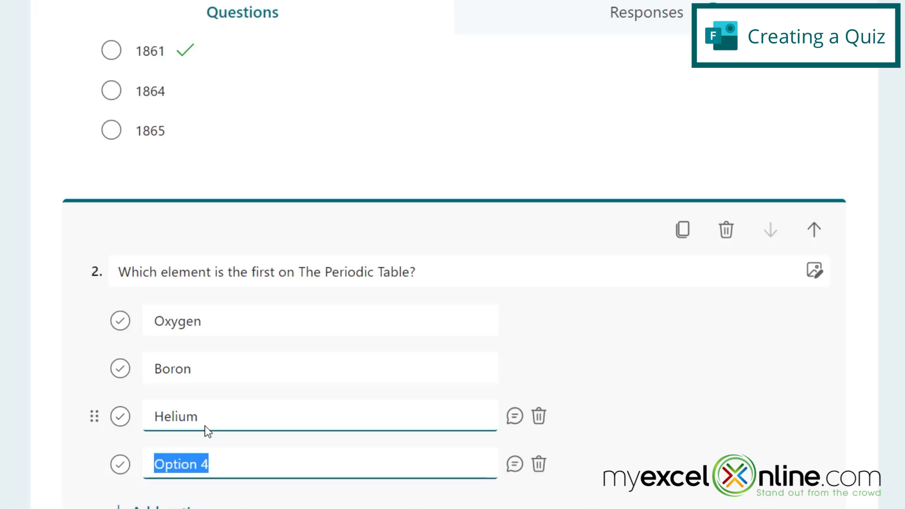
text(Hydrogen)
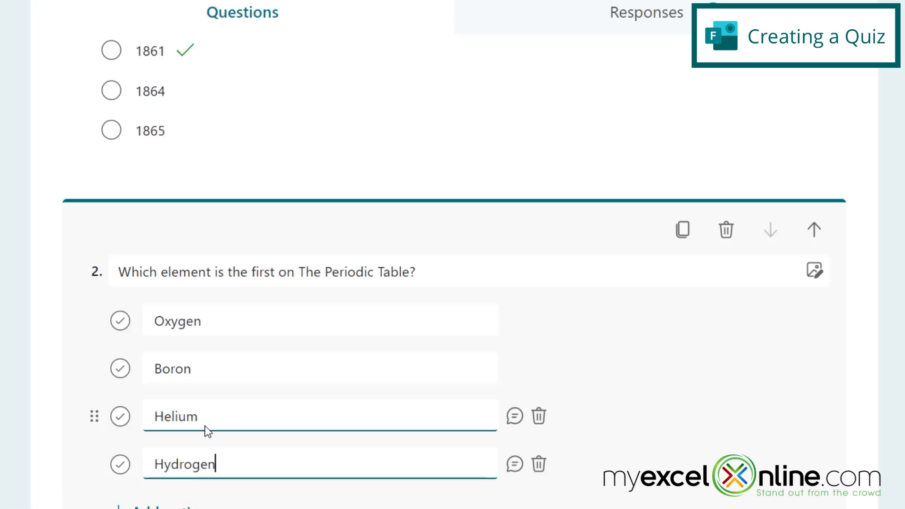
scroll(down, 3)
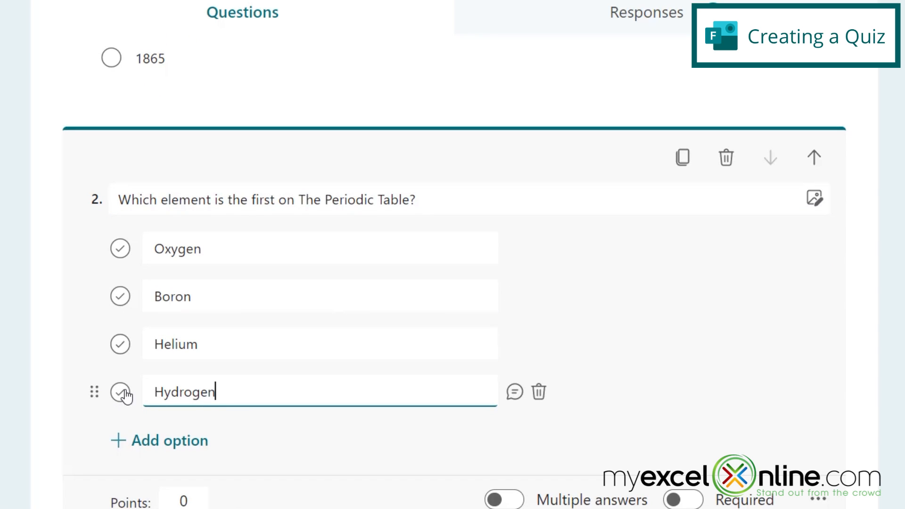
click(120, 393)
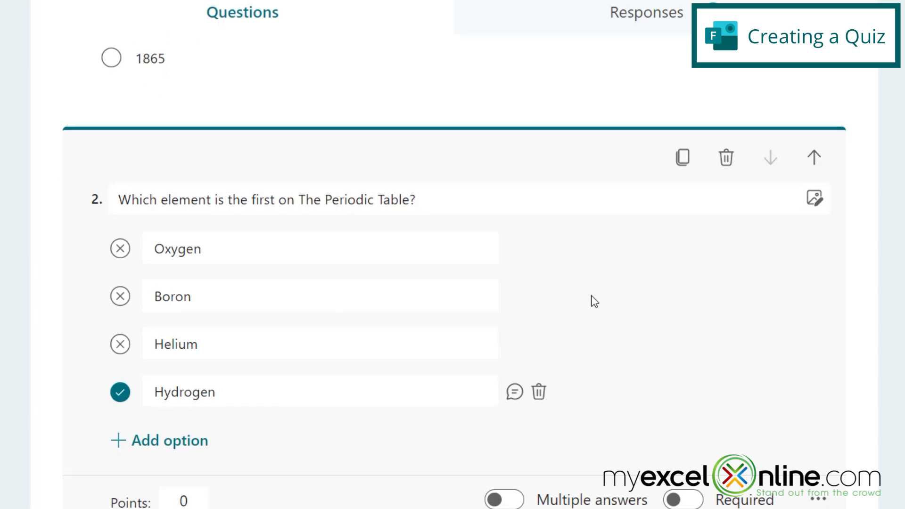
scroll(down, 3)
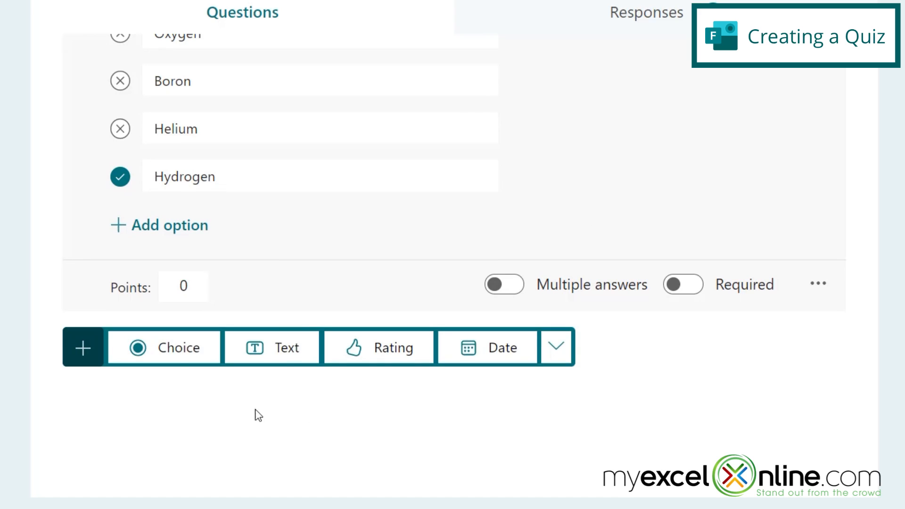
Step: Add a Choice question asking who wrote A Tale of Two Cities
click(163, 348)
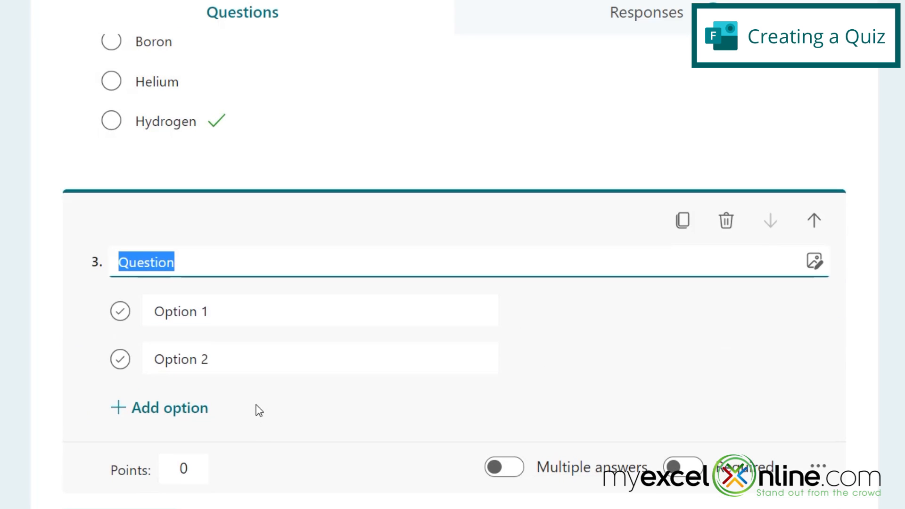
text(Who wrote)
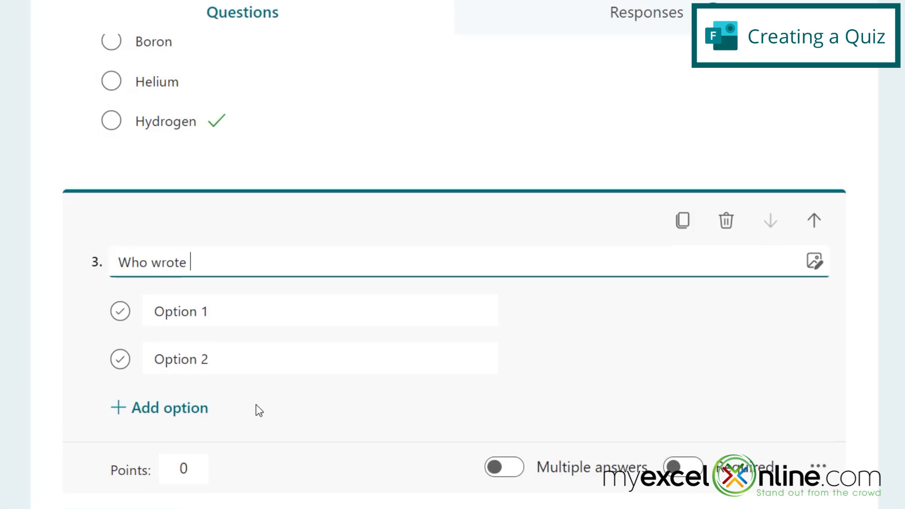
text(A Ta)
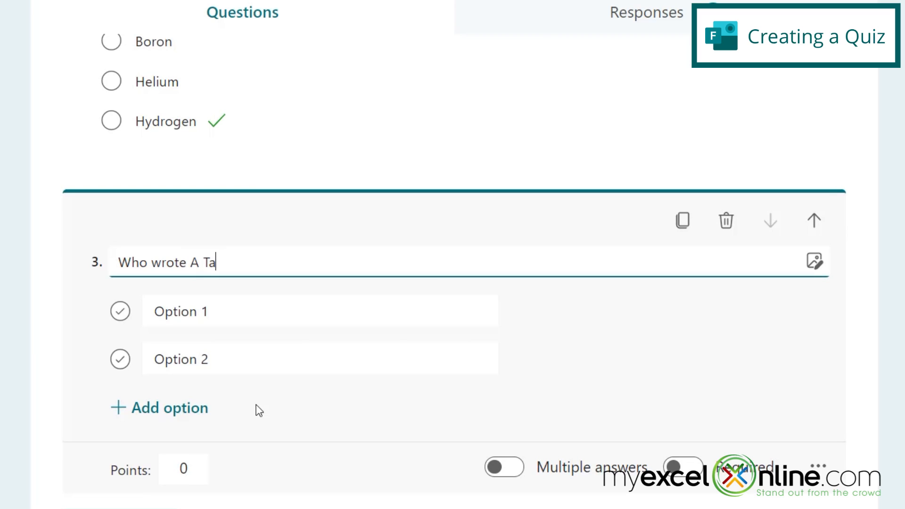
text(le of Two Cities?)
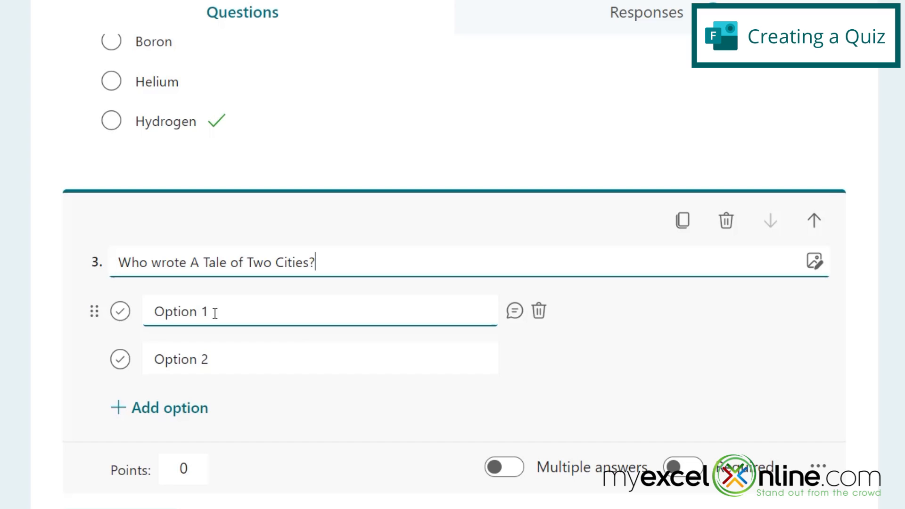
Step: Give it four author choices including Nathaniel Hawthorne and Charles Dickens, with Charles Dickens marked correct
text(William Shakespea)
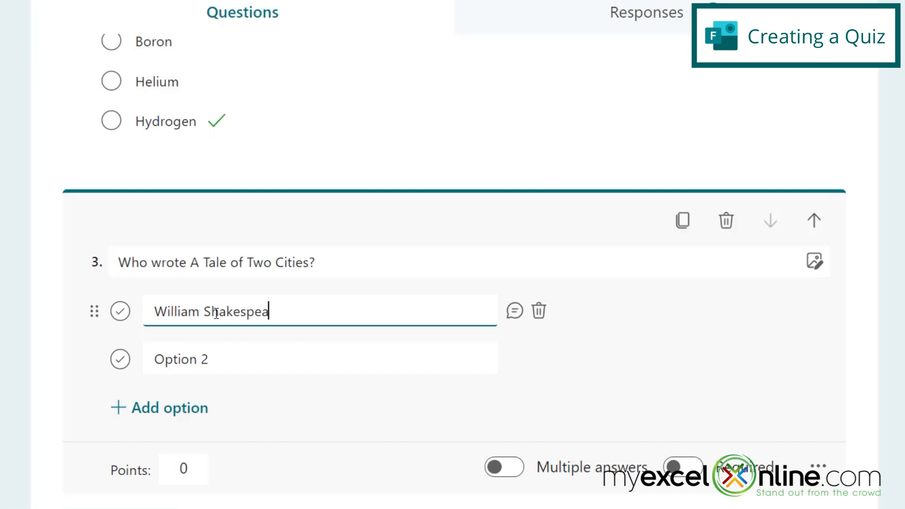
text(Nathan)
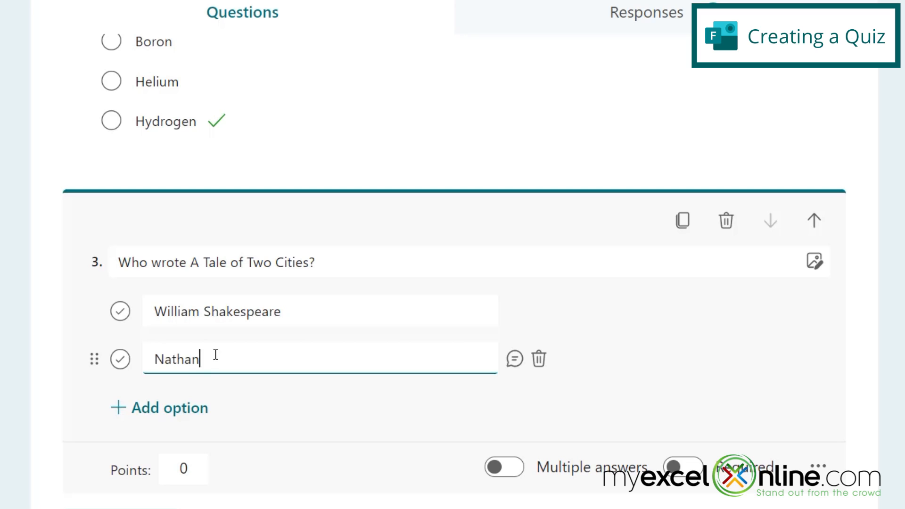
text(iel Hawthorne)
text(Jane)
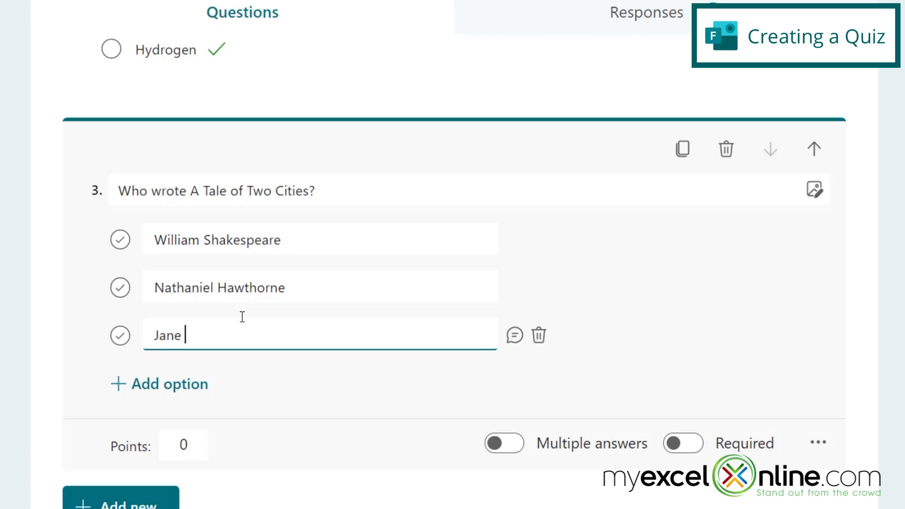
text(Austin)
text(Char)
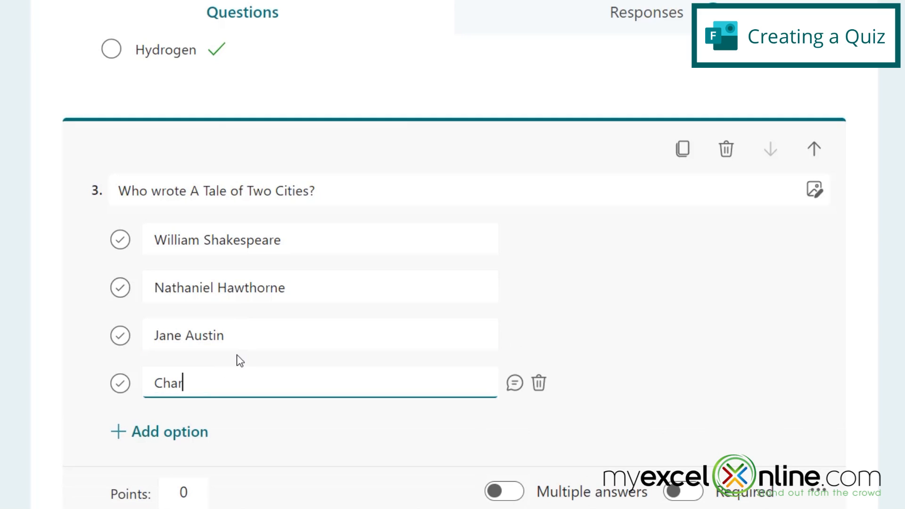
text(les Dickens)
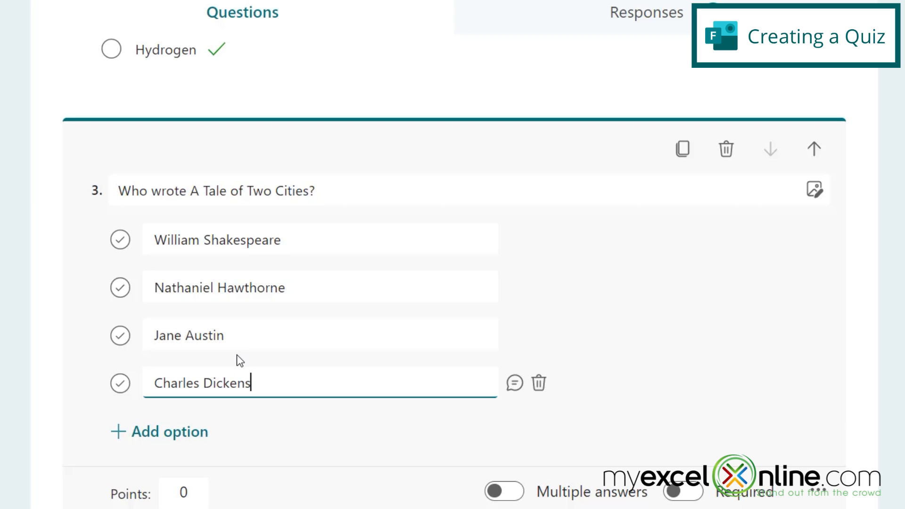
click(120, 383)
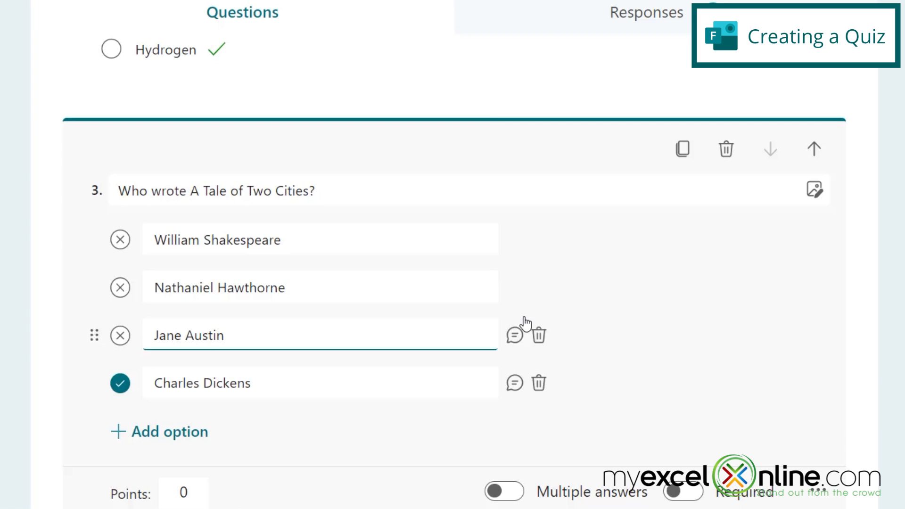
scroll(down, 3)
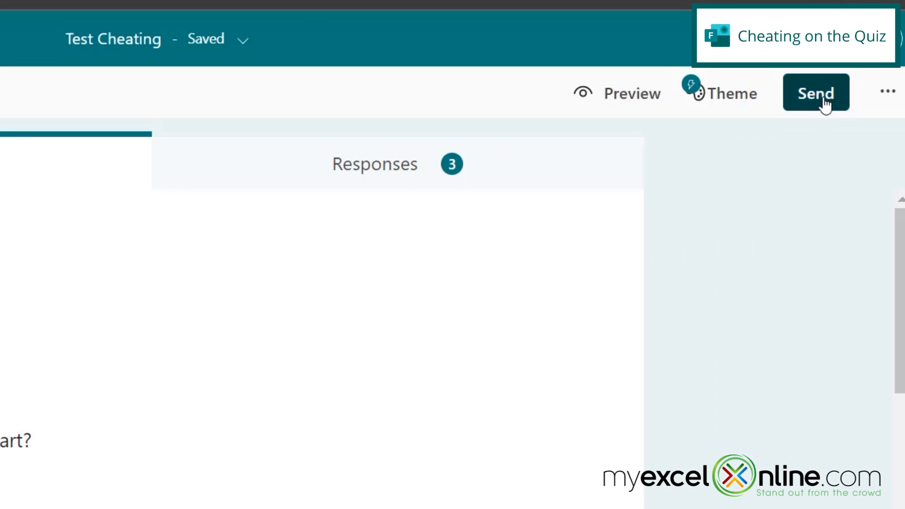
Step: Open the Send panel for the quiz and copy its response link
click(816, 92)
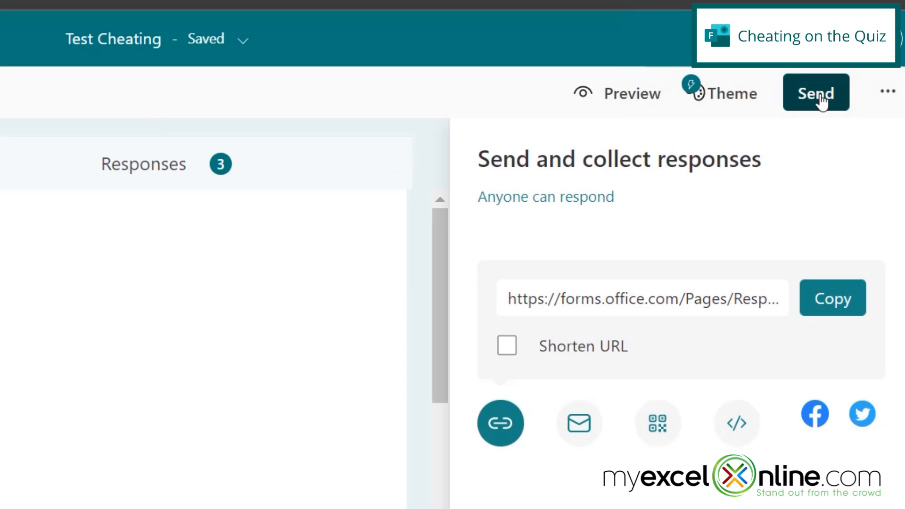
mouse_move(833, 298)
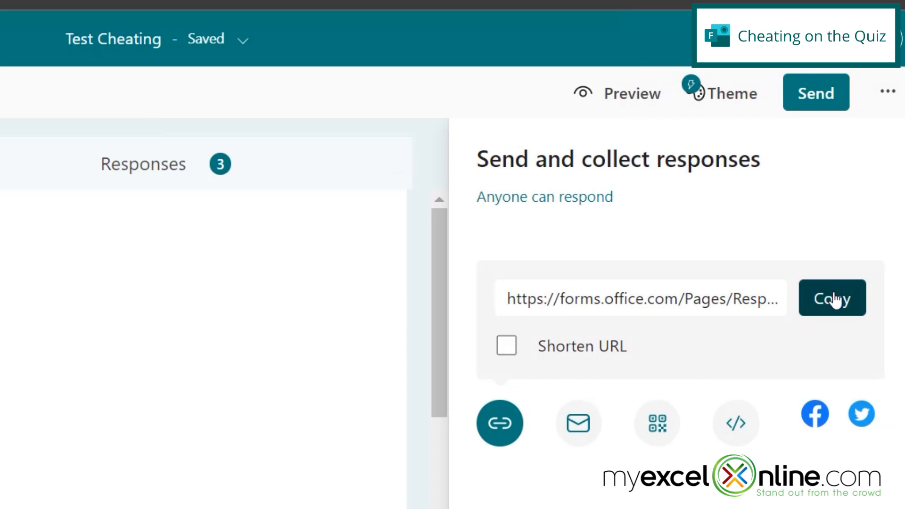
click(831, 298)
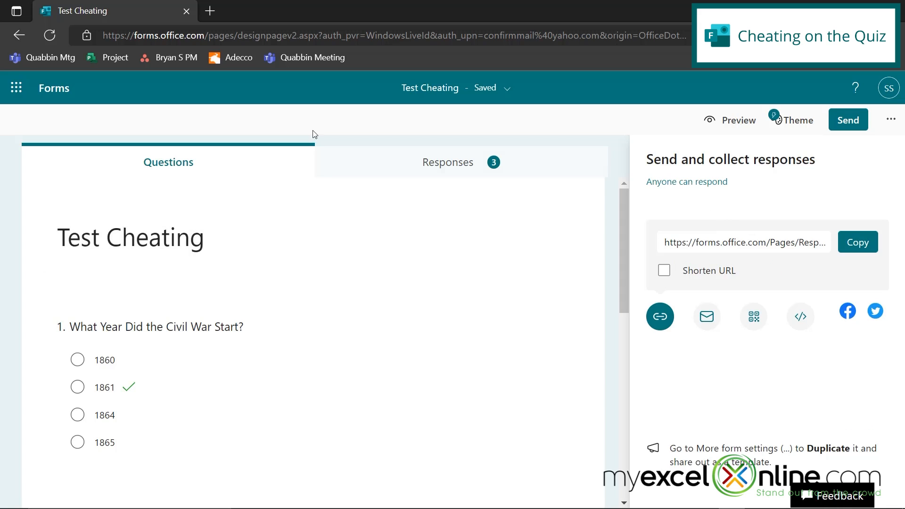
mouse_move(209, 12)
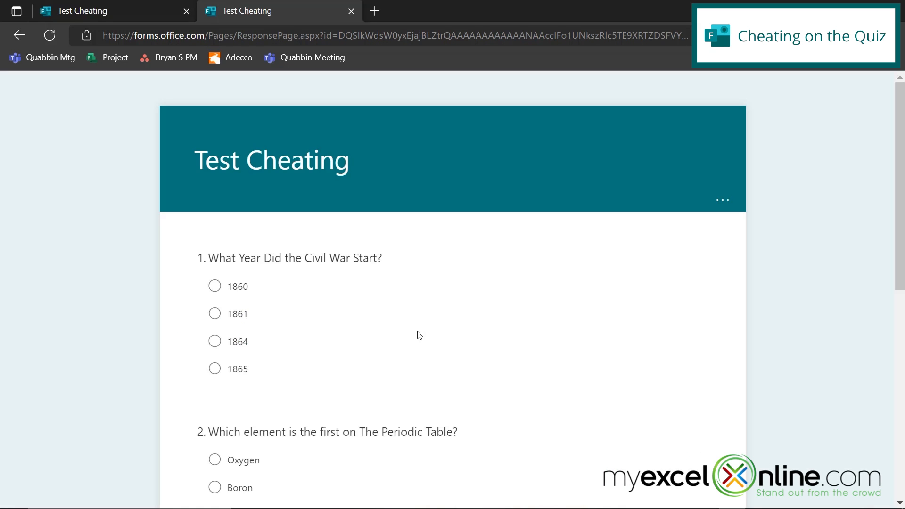
mouse_move(253, 292)
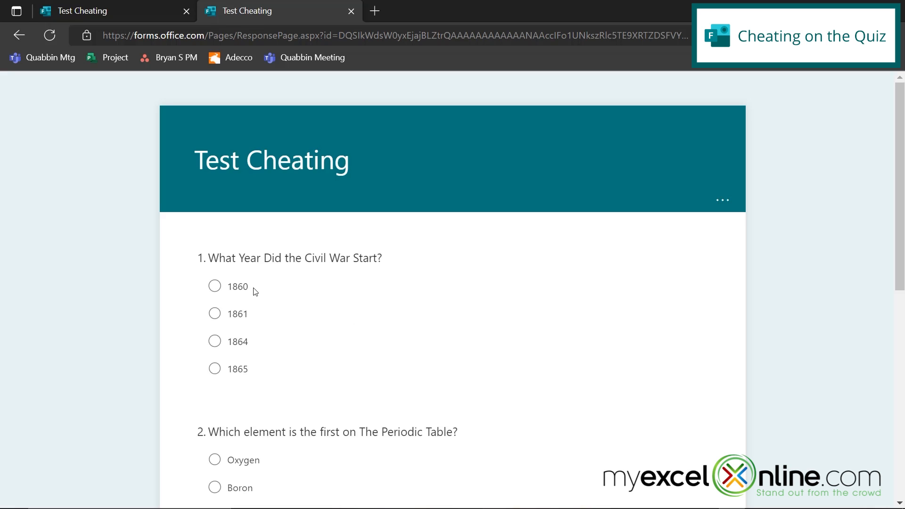
Step: Submit the all-wrong quiz answers and view the scored results
scroll(down, 3)
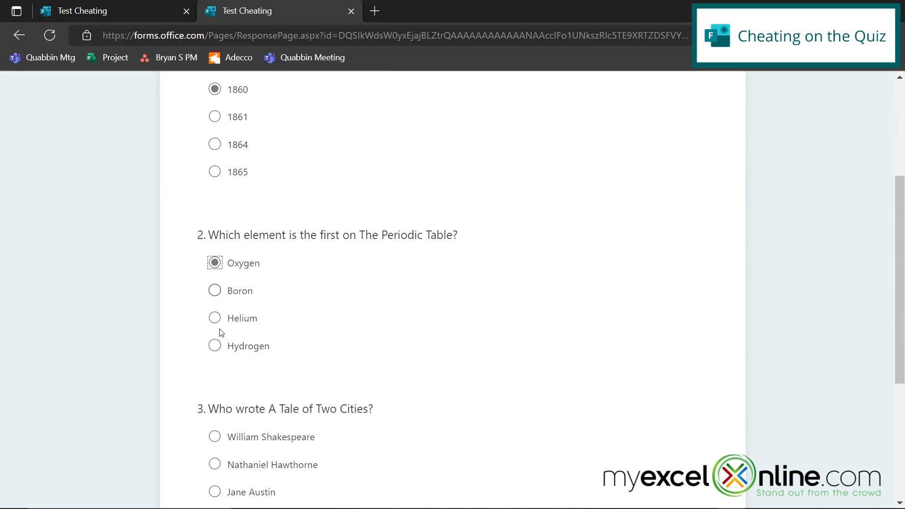
scroll(down, 3)
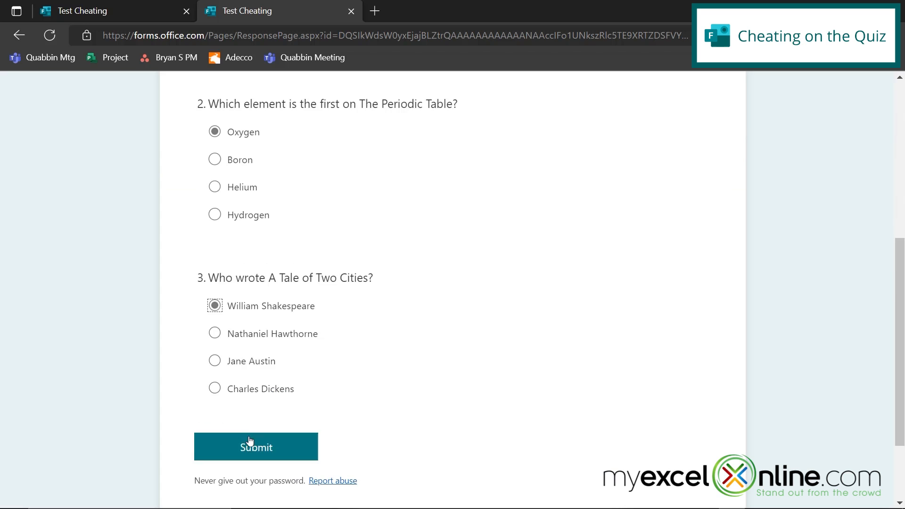
click(256, 446)
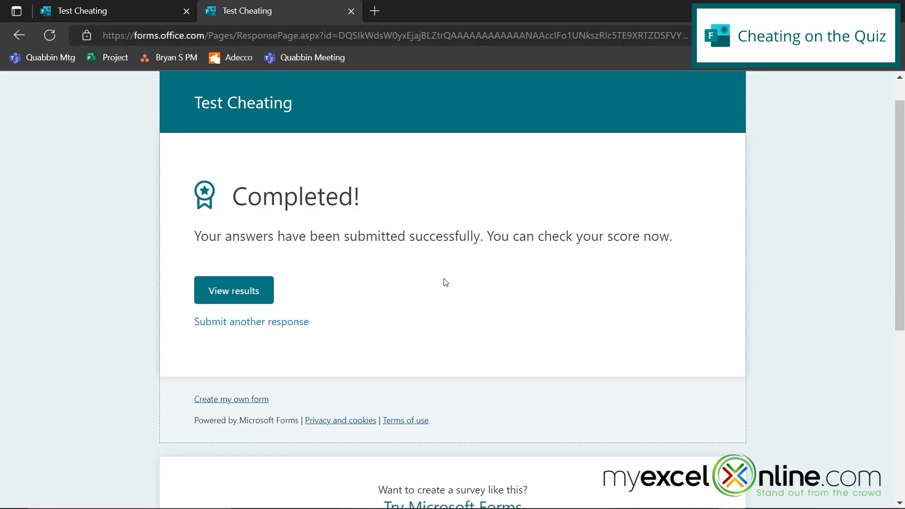
mouse_move(234, 290)
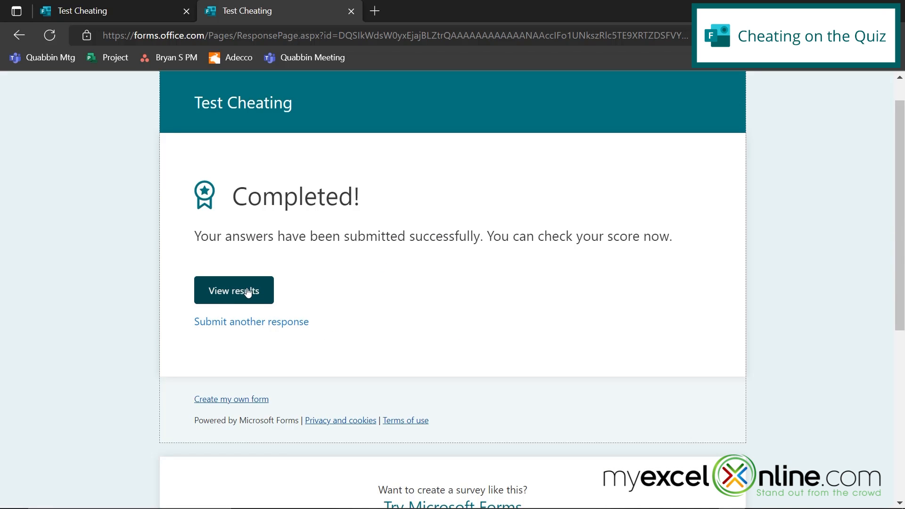
click(233, 290)
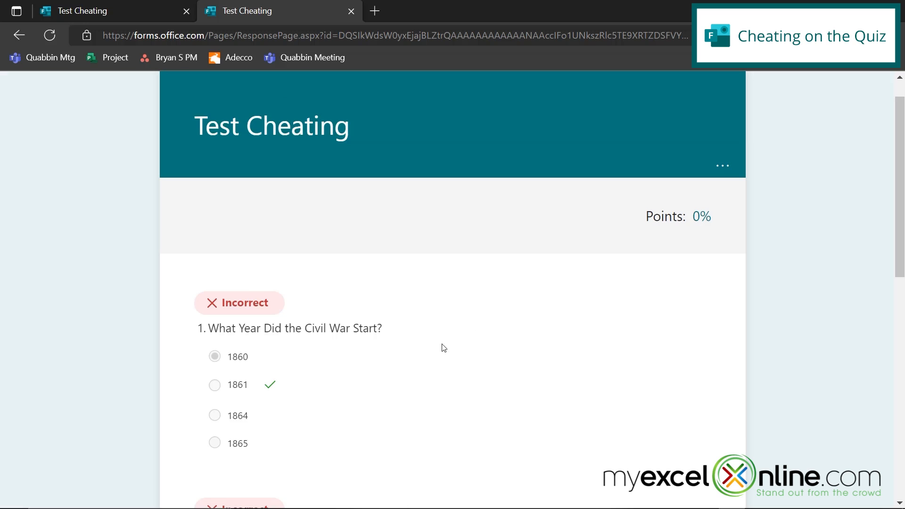
mouse_move(453, 351)
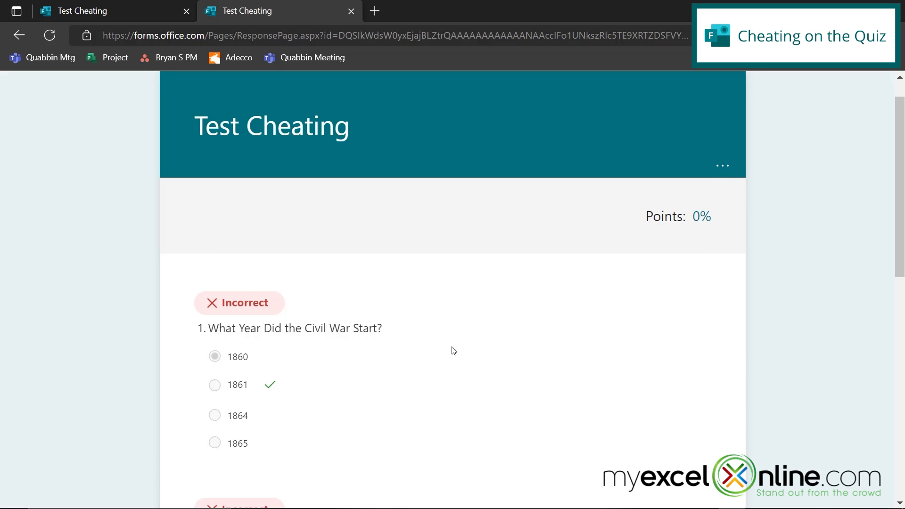
Step: Scroll through the 0% results showing each question Incorrect with the correct answers checkmarked
scroll(down, 3)
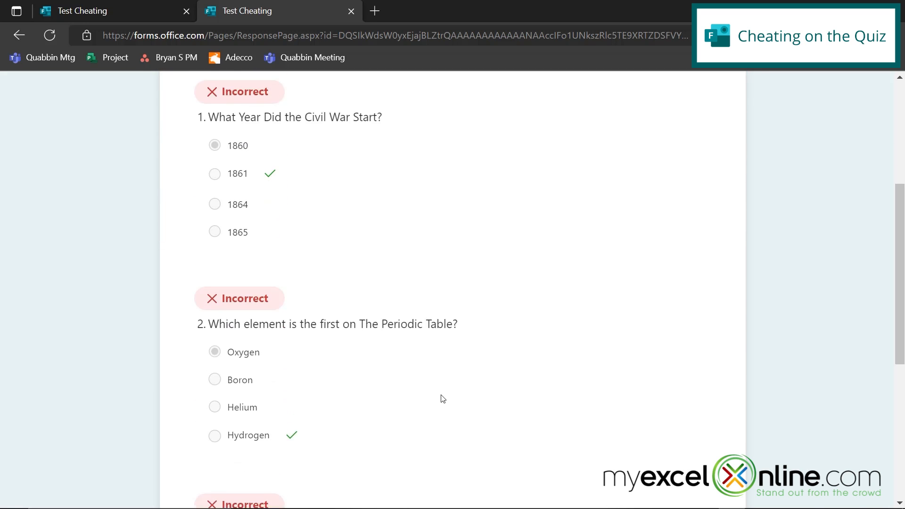
scroll(down, 3)
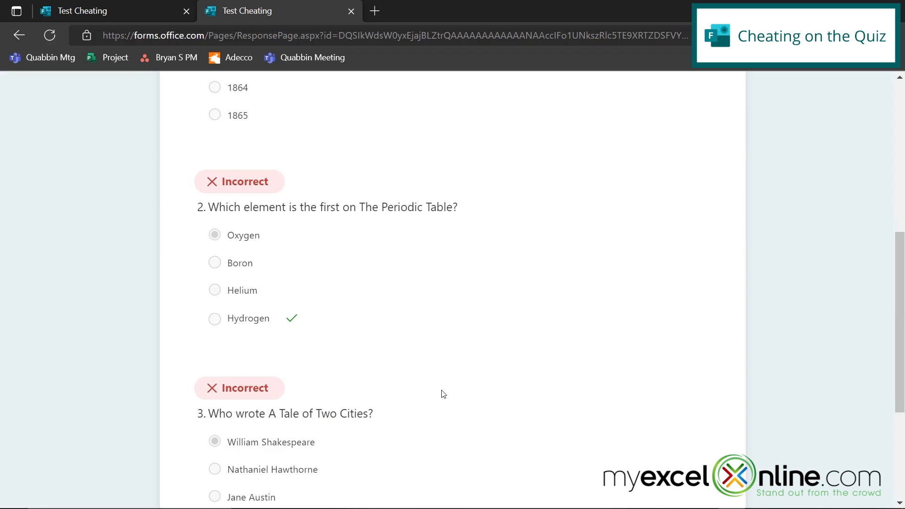
scroll(down, 3)
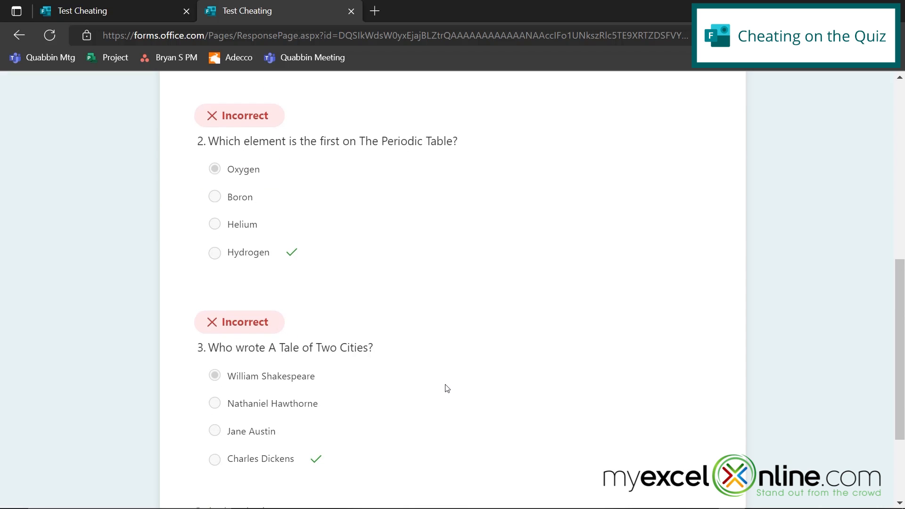
scroll(up, 3)
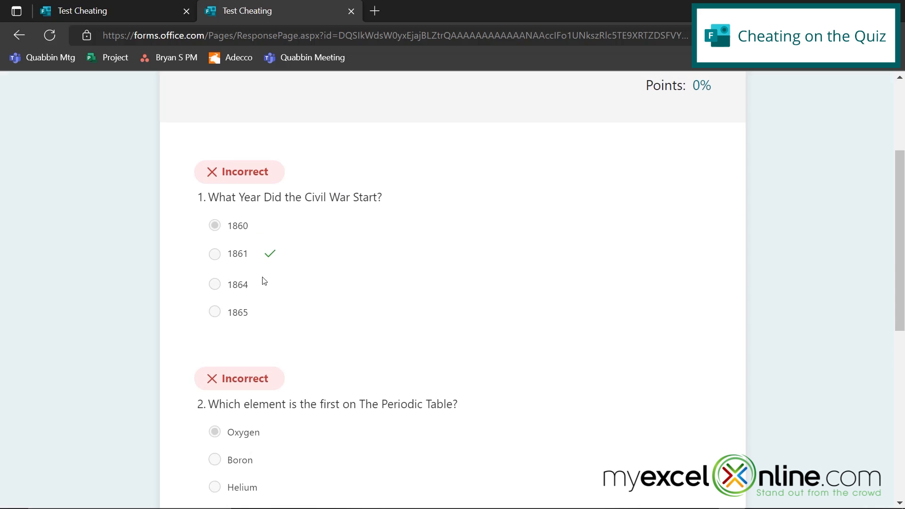
mouse_move(421, 347)
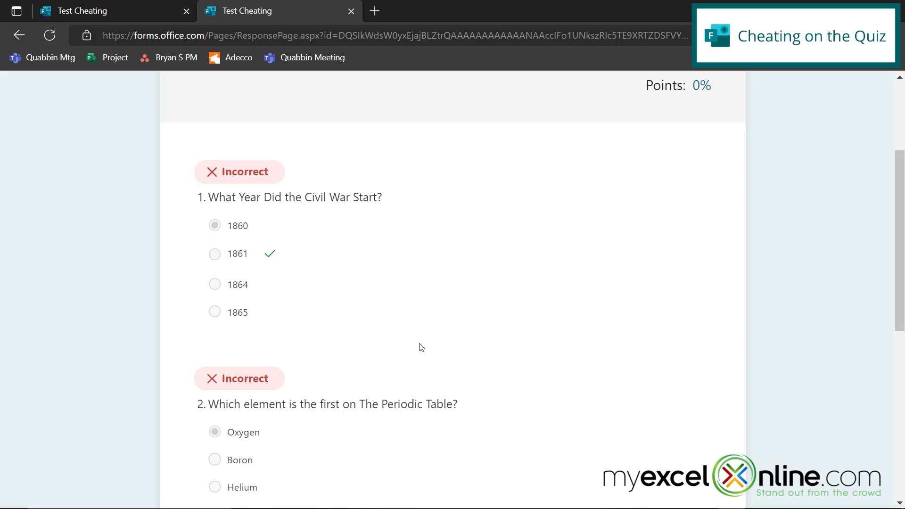
scroll(down, 3)
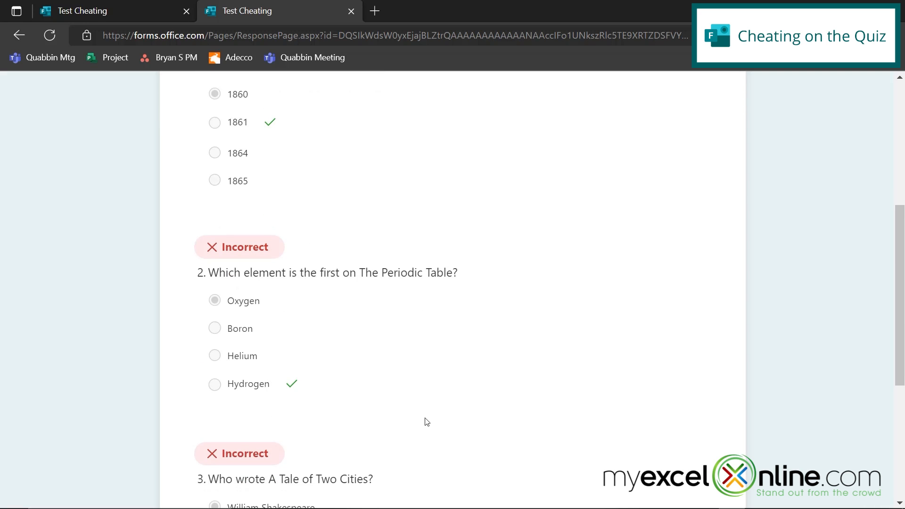
scroll(down, 3)
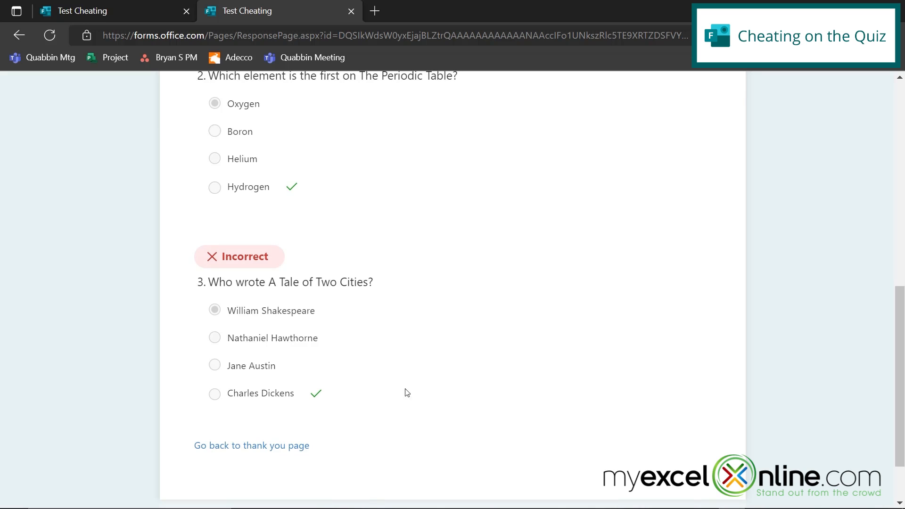
mouse_move(471, 268)
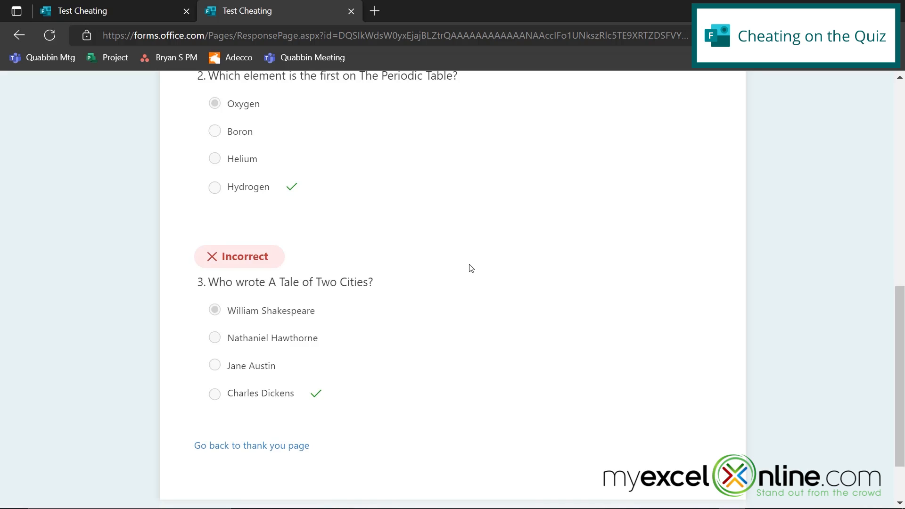
mouse_move(338, 211)
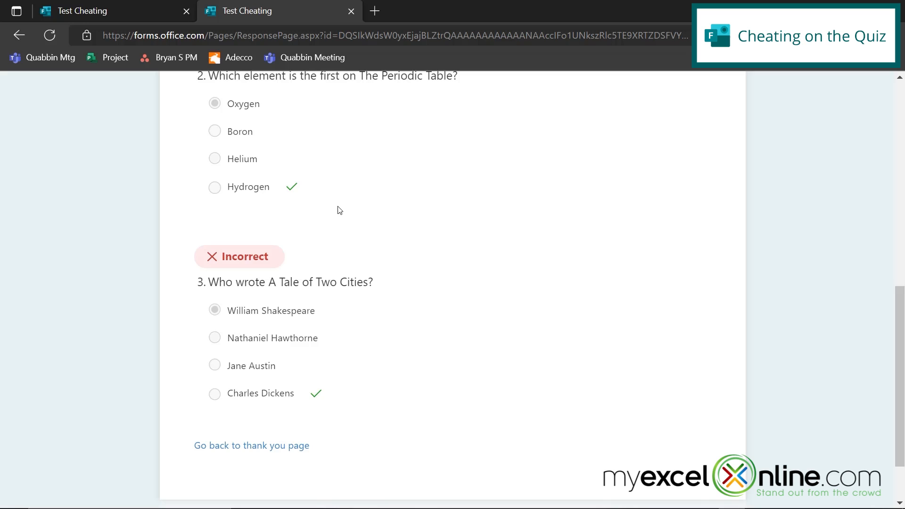
mouse_move(374, 10)
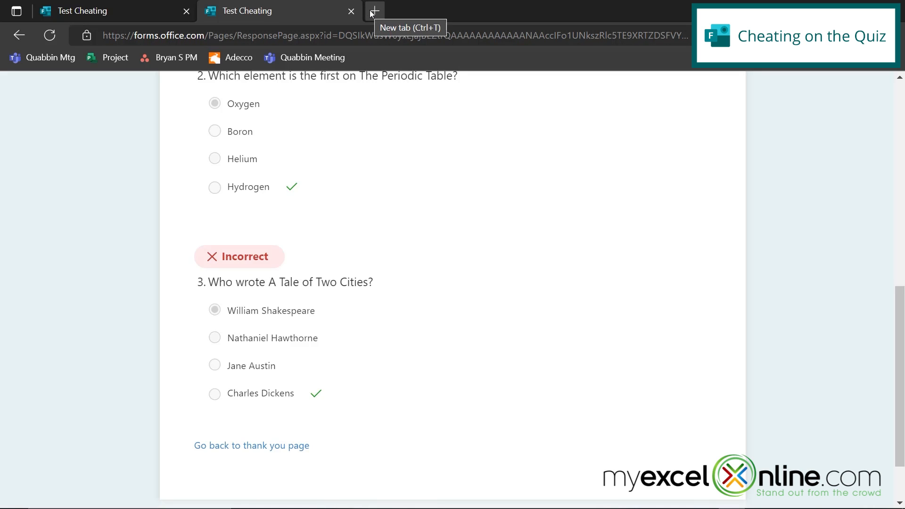
Step: Resubmit the quiz in a new tab with 1861, Hydrogen and Charles Dickens, scoring 100%
click(374, 10)
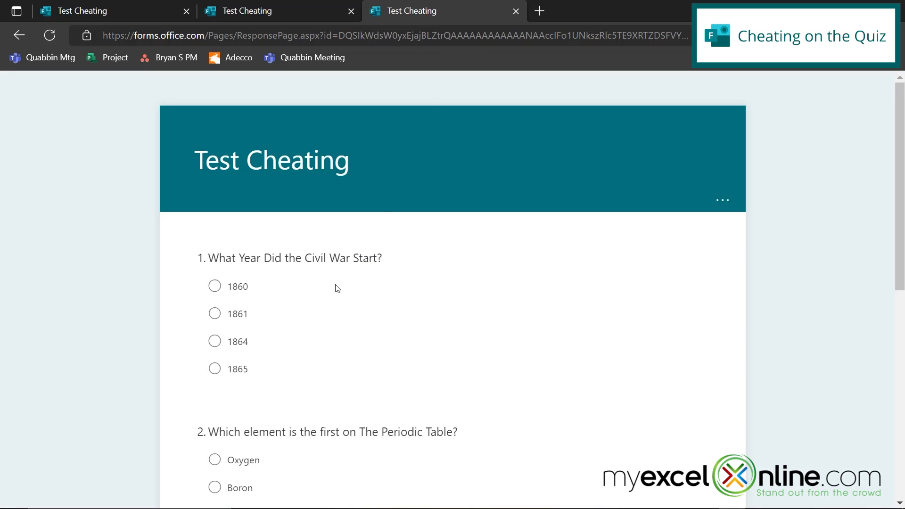
click(214, 313)
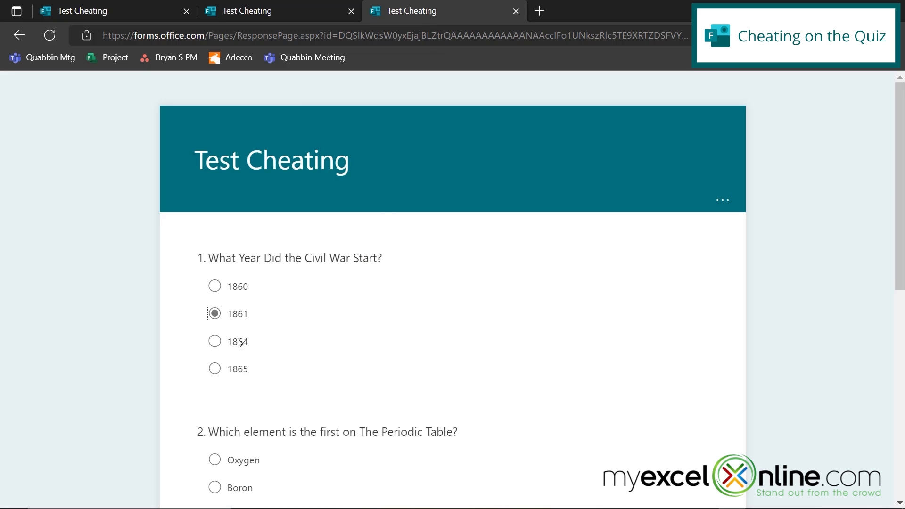
scroll(down, 3)
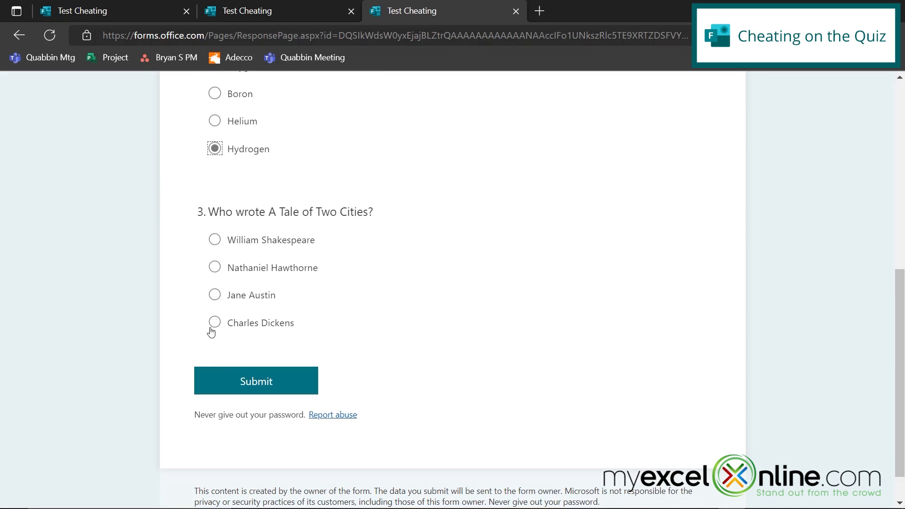
click(256, 380)
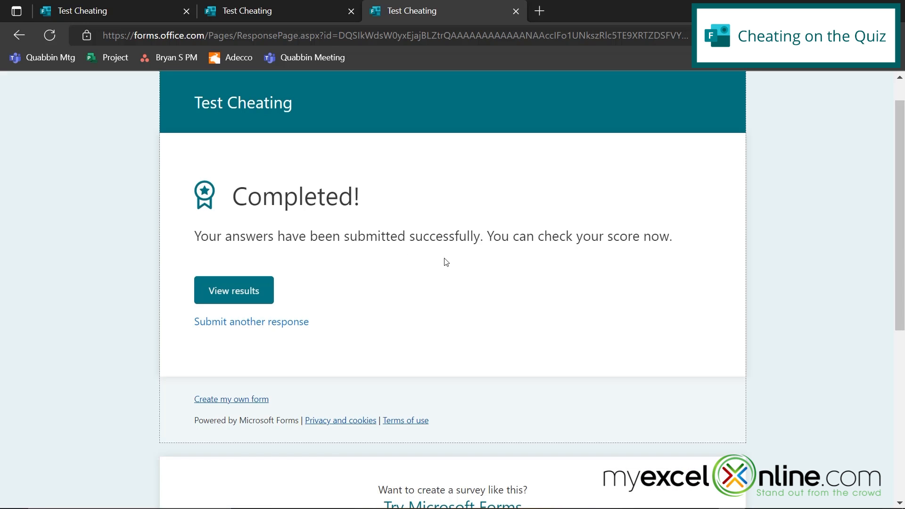
click(234, 289)
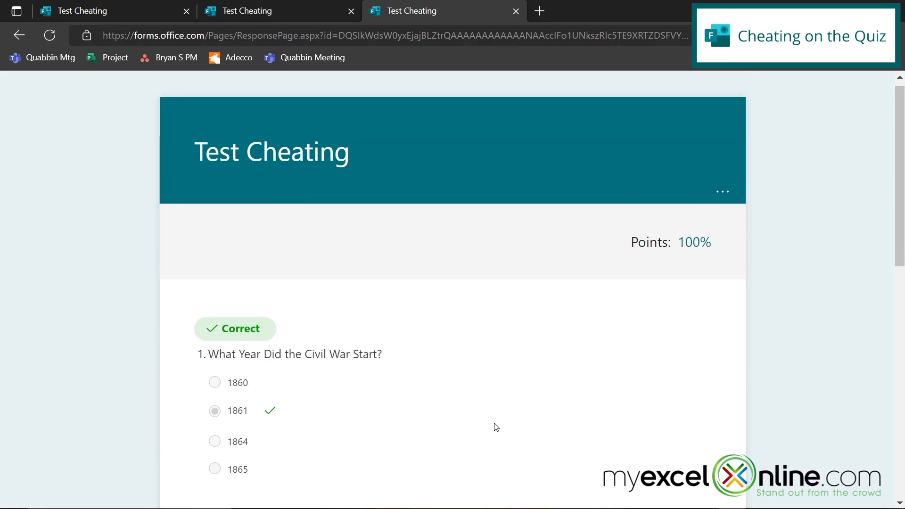
scroll(down, 3)
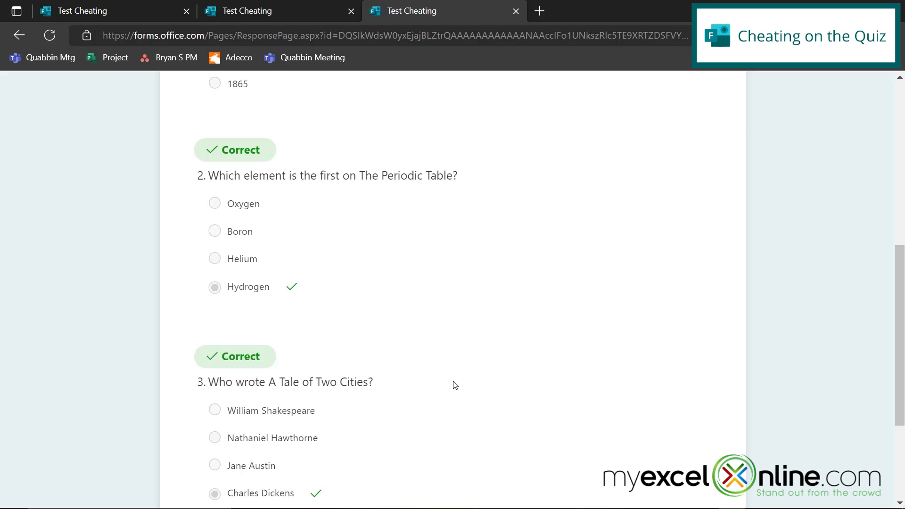
scroll(down, 3)
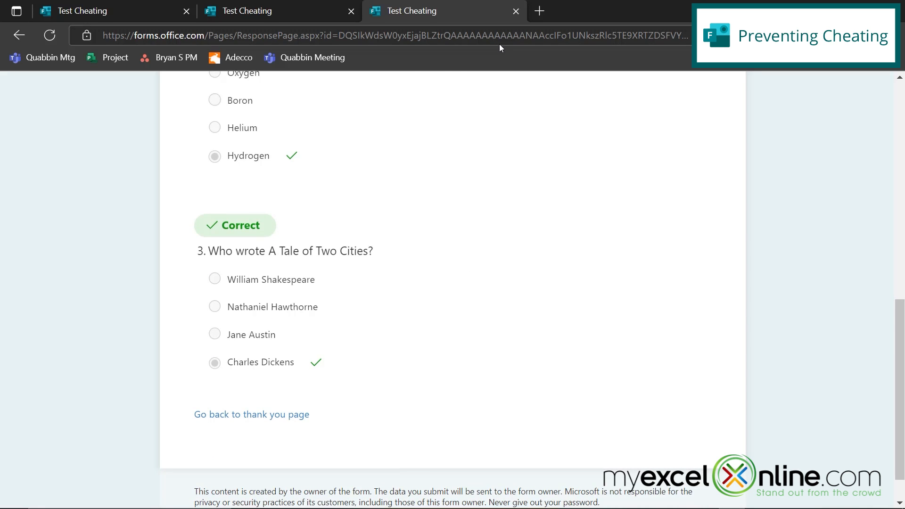
Step: Close the response tabs and switch off 'Show results automatically' in the quiz Settings
click(515, 11)
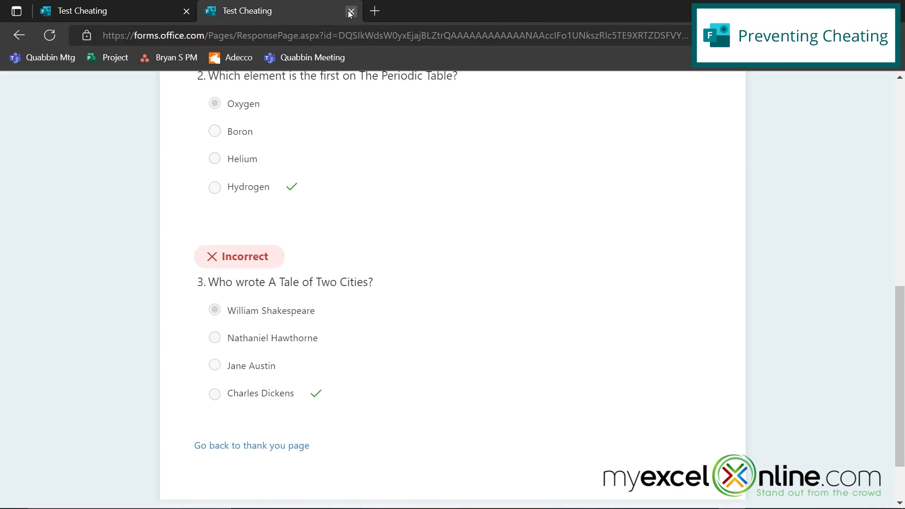
click(351, 11)
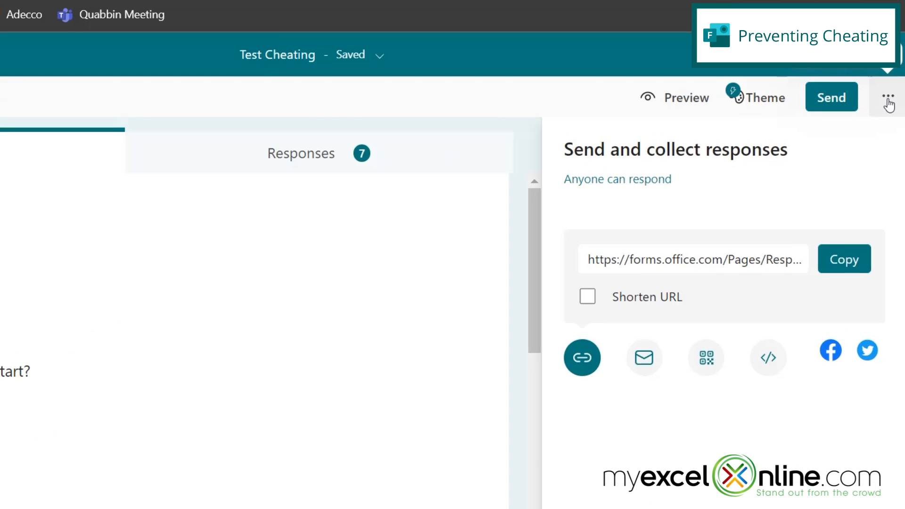
click(888, 97)
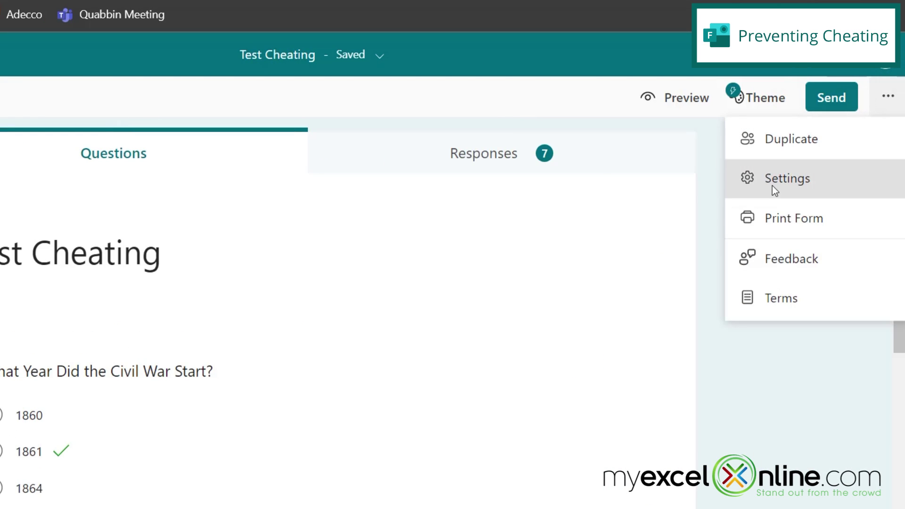
click(787, 178)
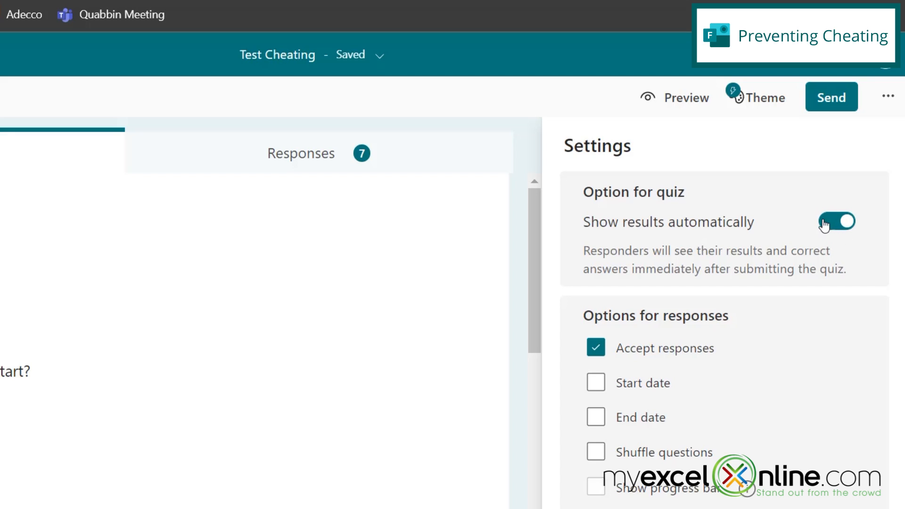
click(836, 222)
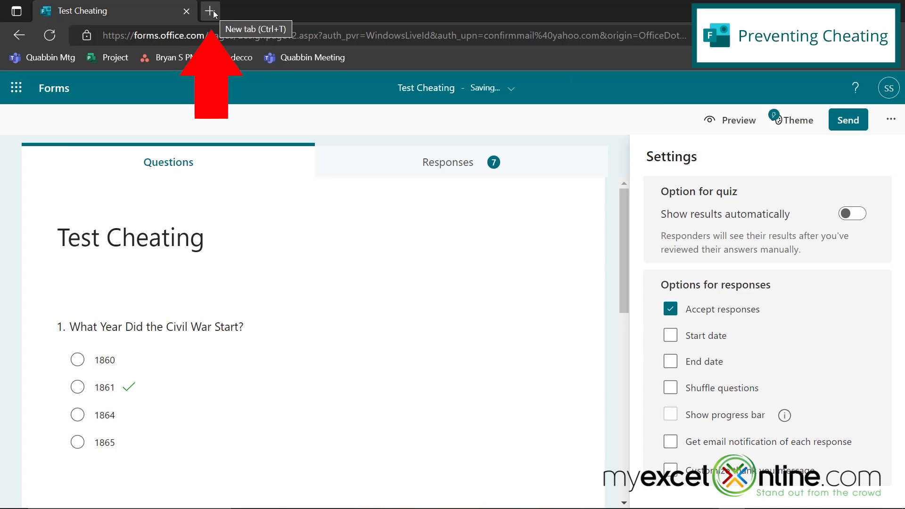
Step: Start a new browser tab to retake the Test Cheating quiz via its link
click(209, 11)
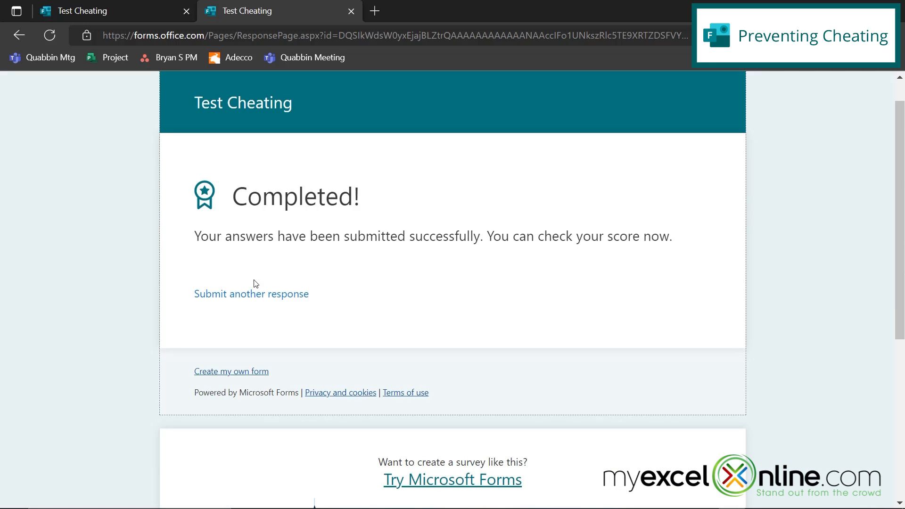
mouse_move(227, 266)
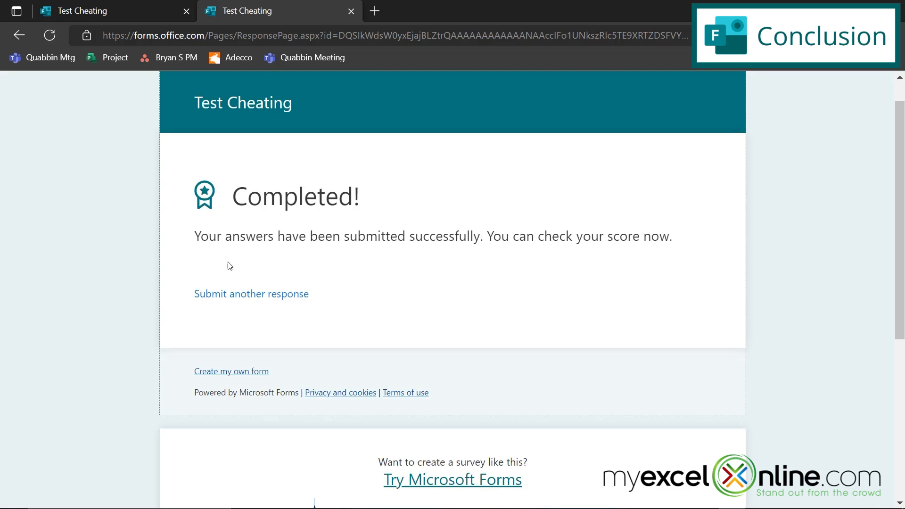
mouse_move(250, 231)
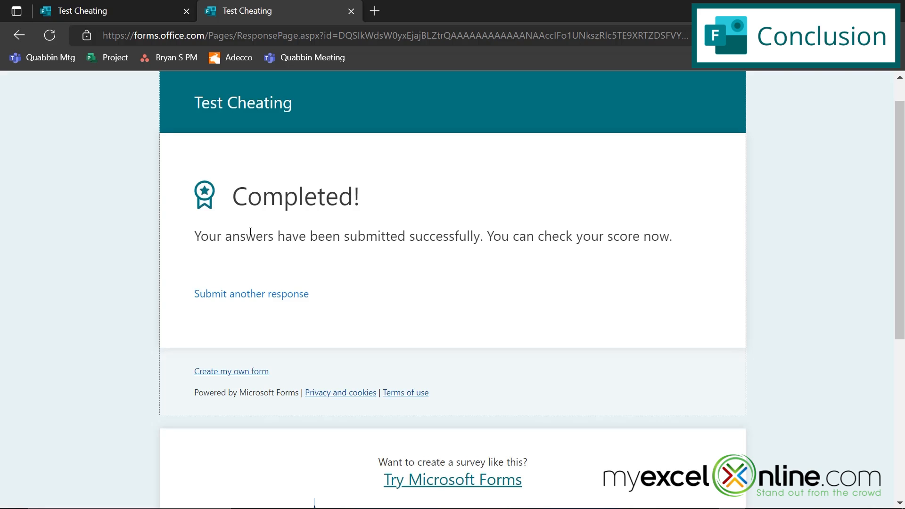